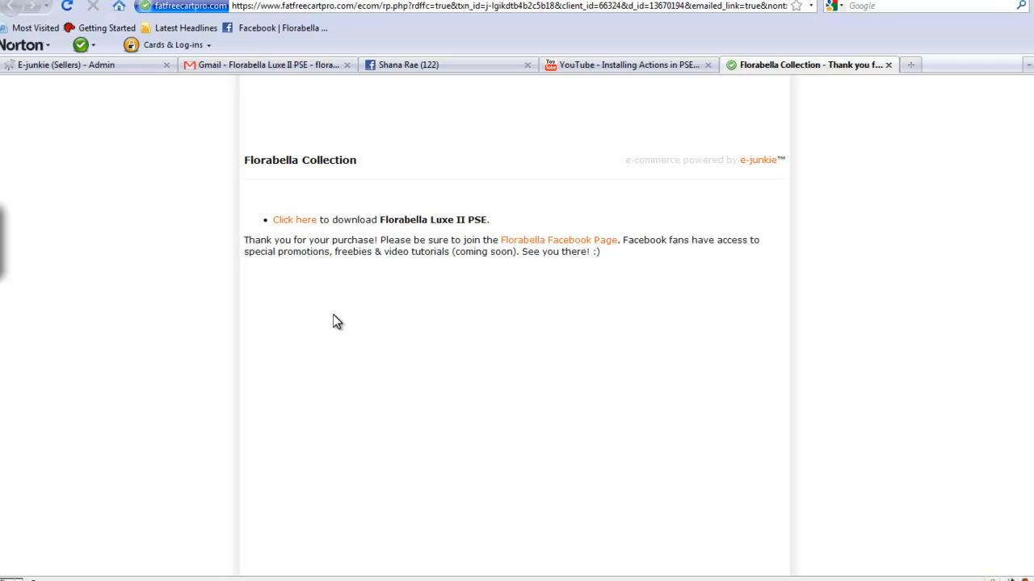
mouse_move(315, 265)
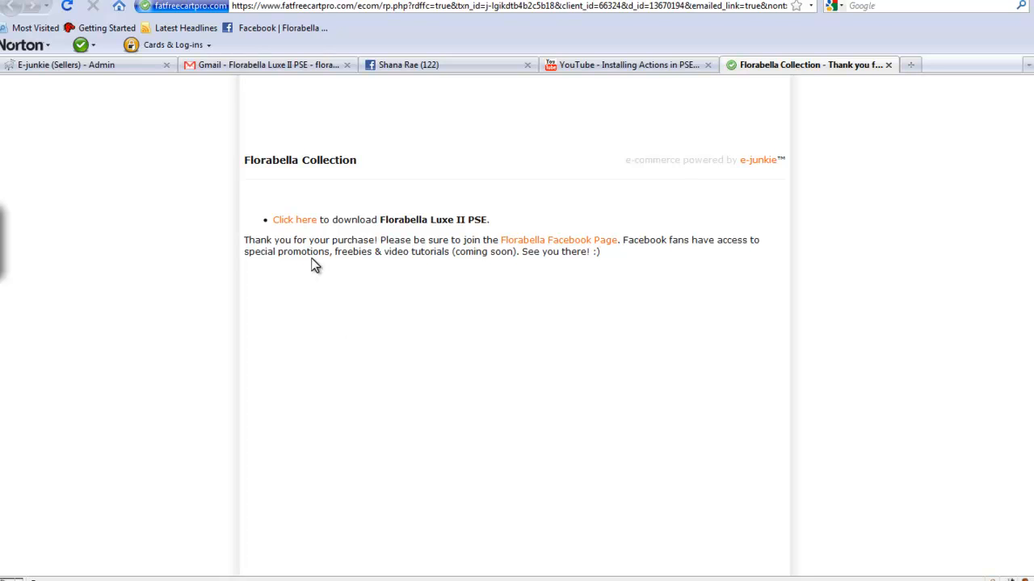
mouse_move(305, 226)
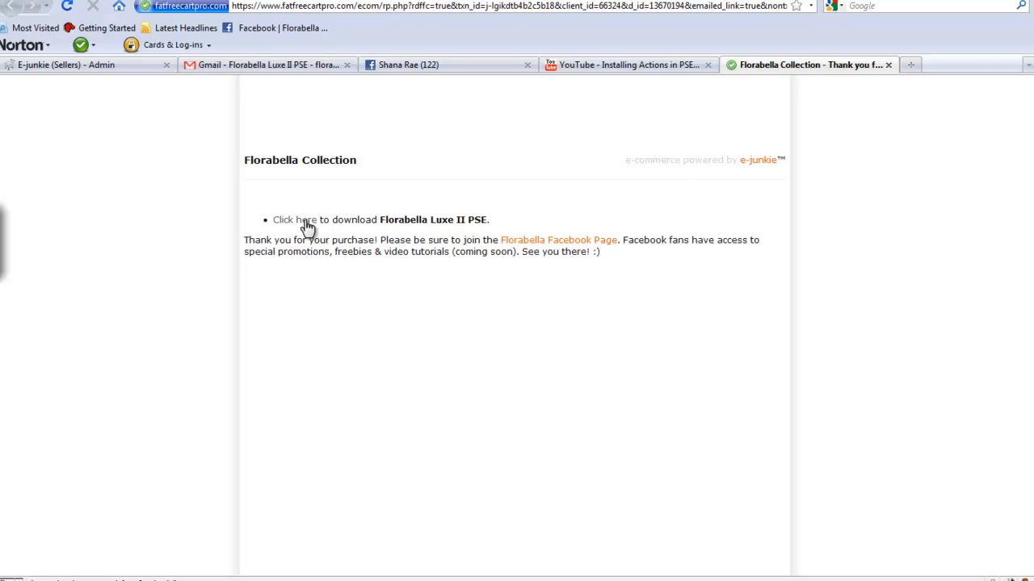
- Download and save the Florabella Luxe II PSE zip, then open its containing folder from Downloads
click(295, 219)
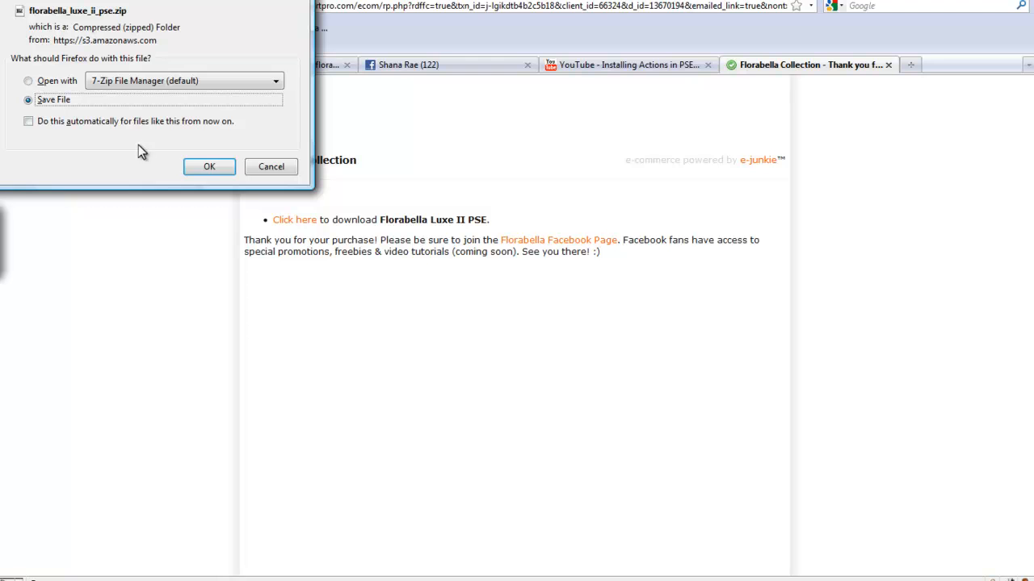
click(209, 167)
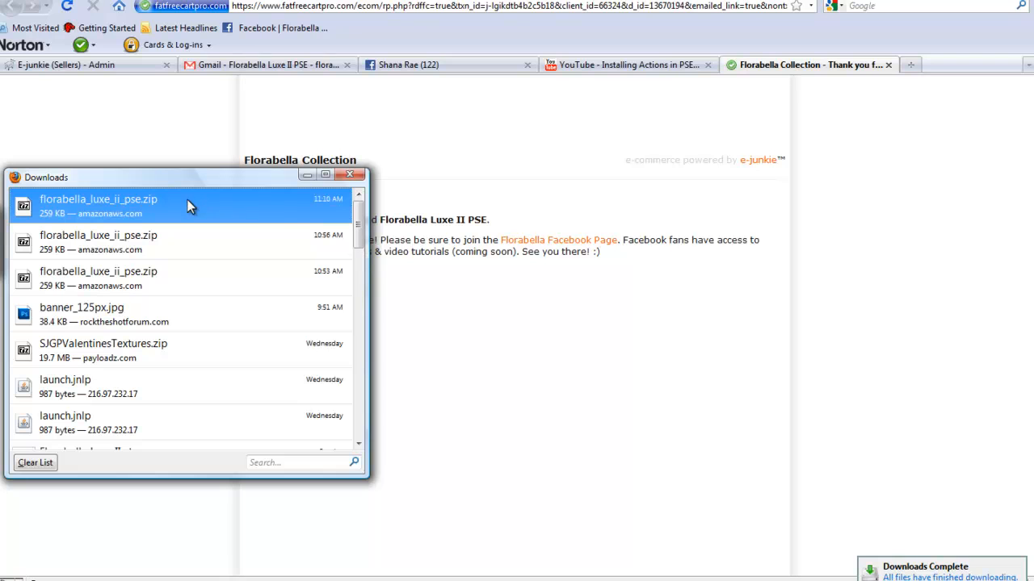
mouse_move(189, 203)
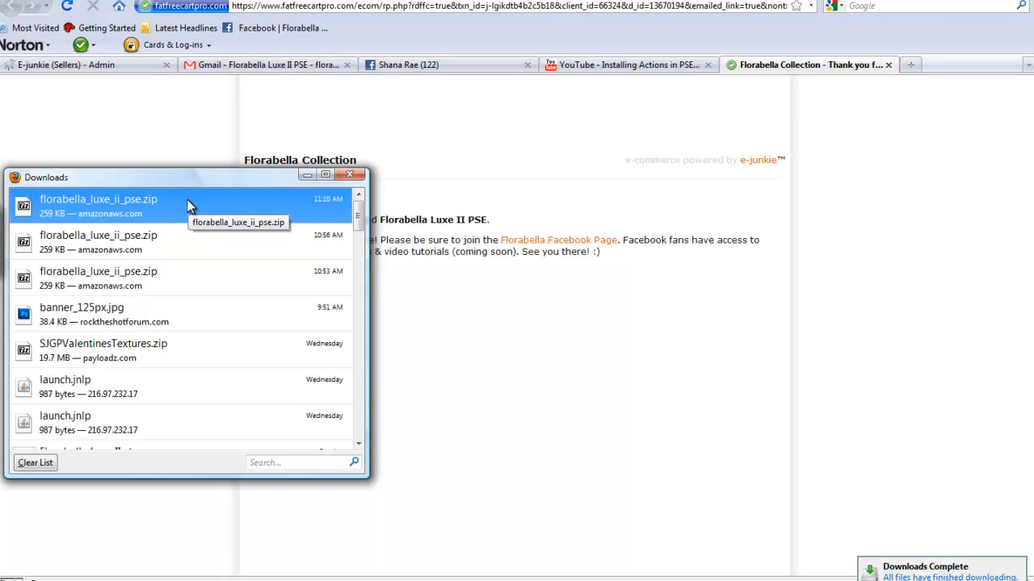
right_click(99, 204)
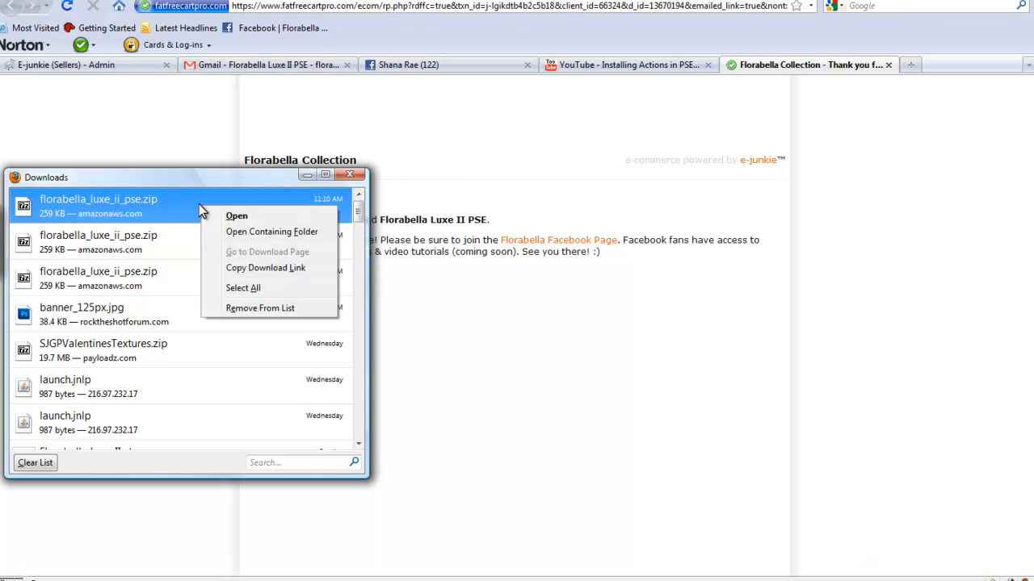
click(272, 232)
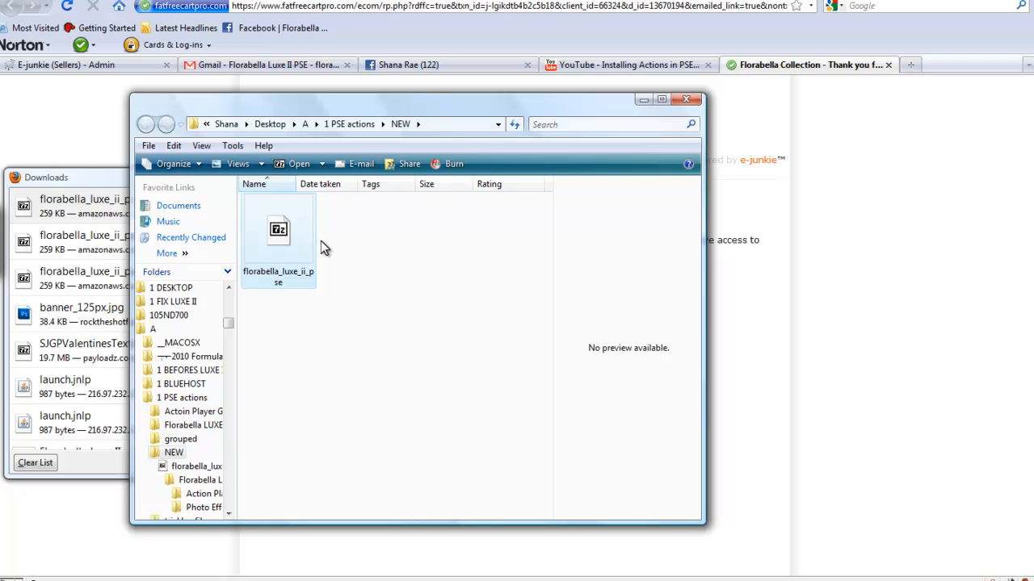
mouse_move(299, 242)
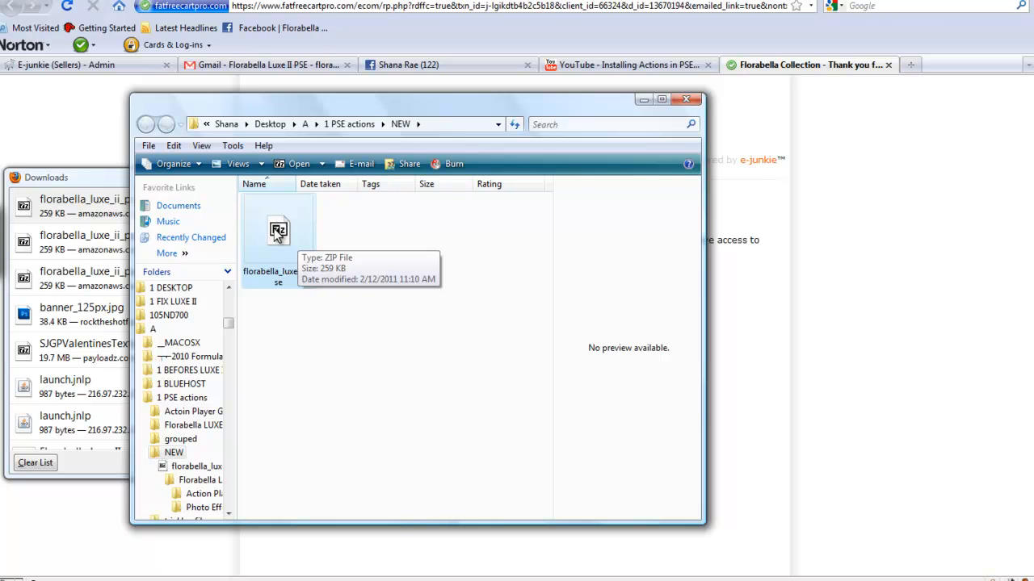
- Open the florabella_luxe_ii_pse zip with 7-Zip File Manager from its context menu
right_click(278, 230)
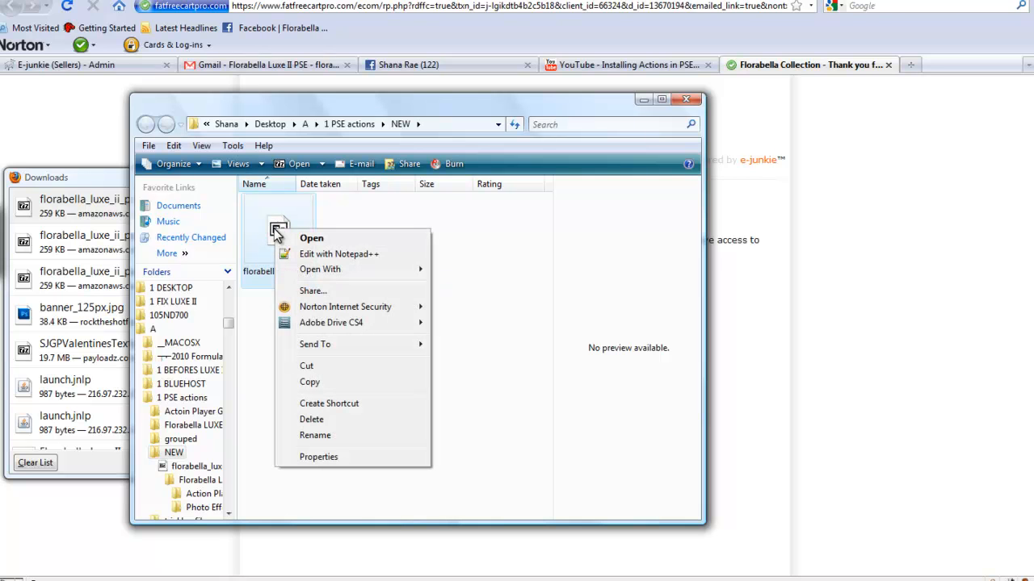
mouse_move(320, 269)
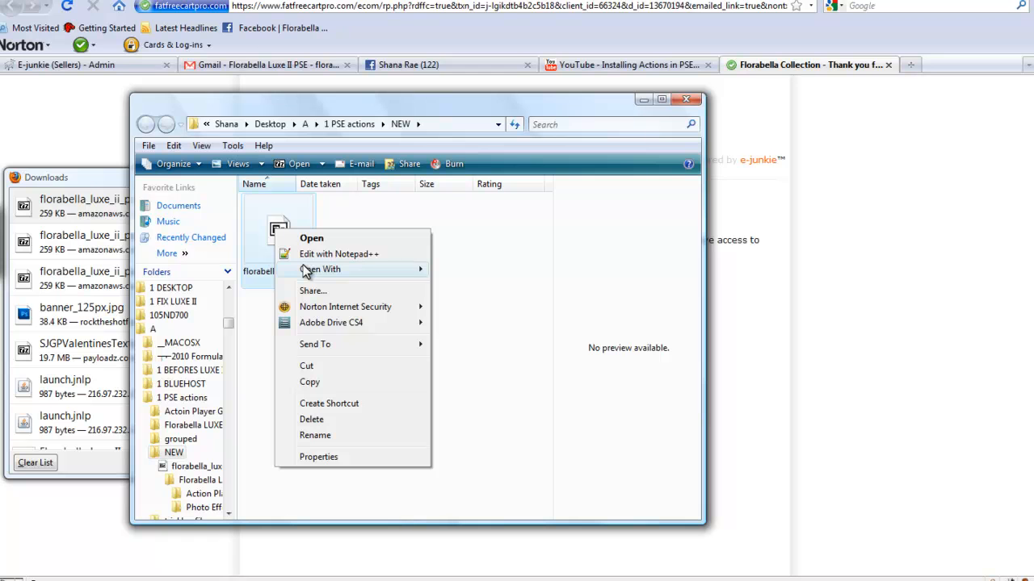
click(470, 277)
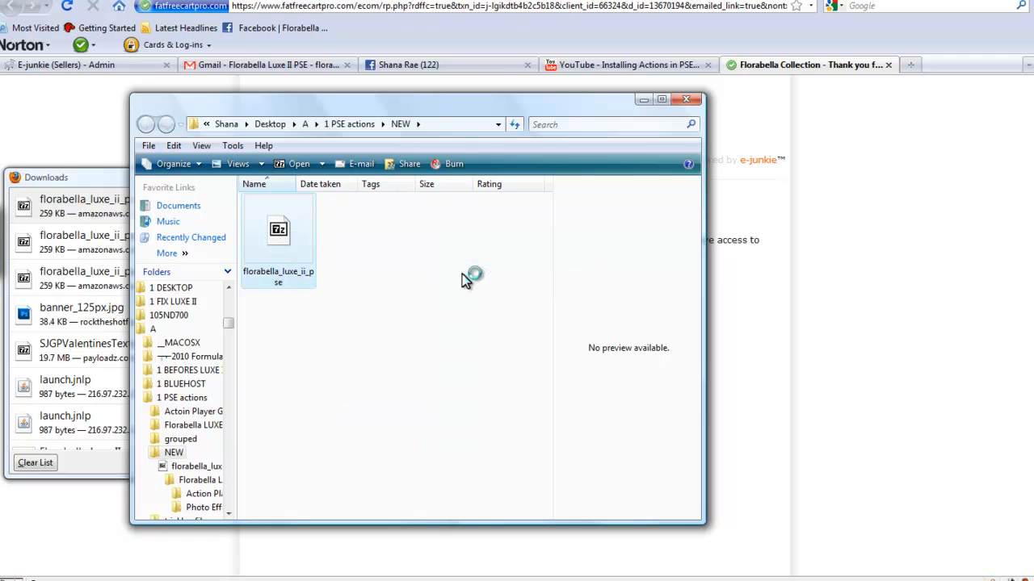
- Extract the Florabella LUXE II PSE folder into the NEW folder beside the zip
double_click(278, 231)
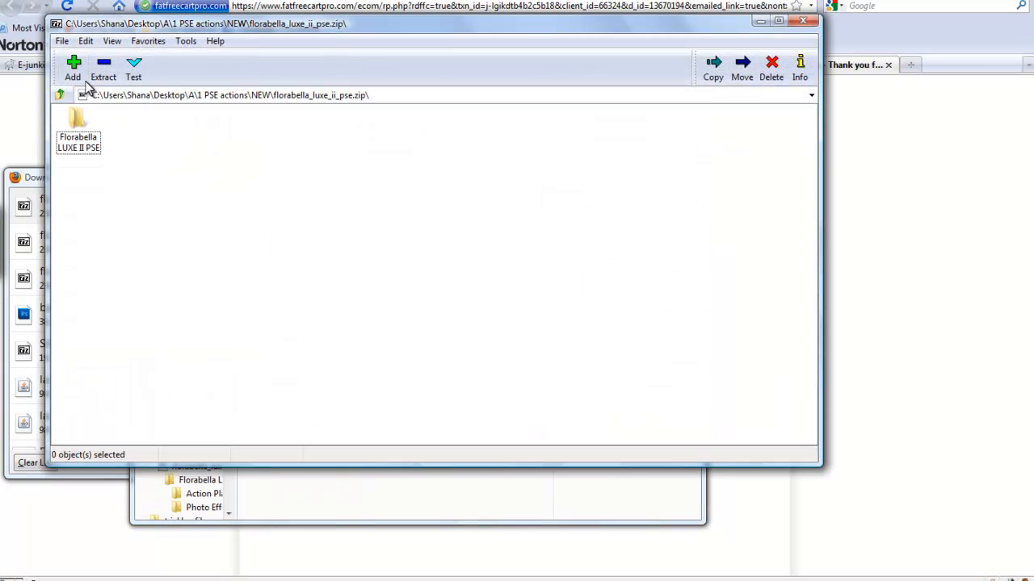
click(712, 67)
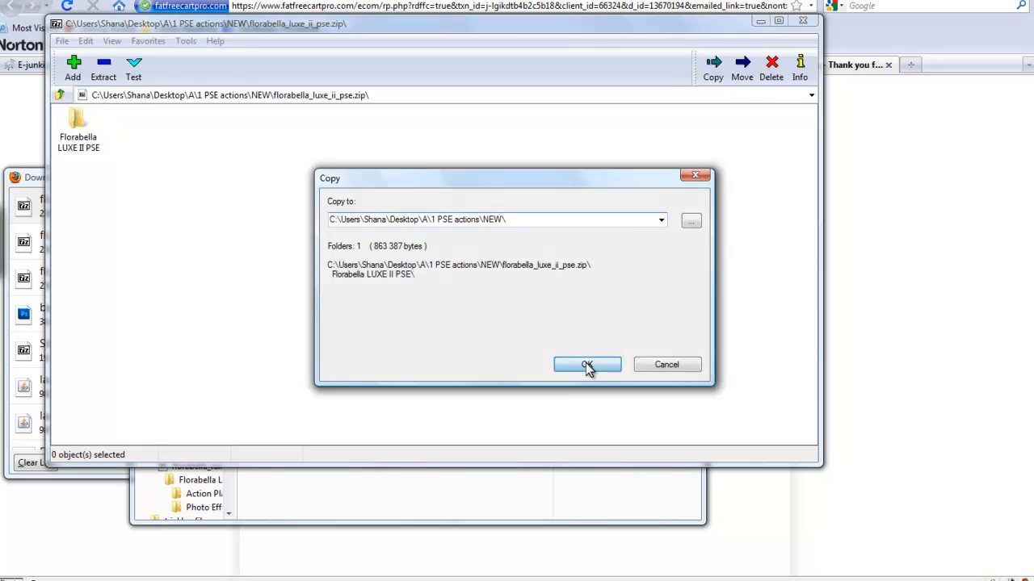
click(587, 364)
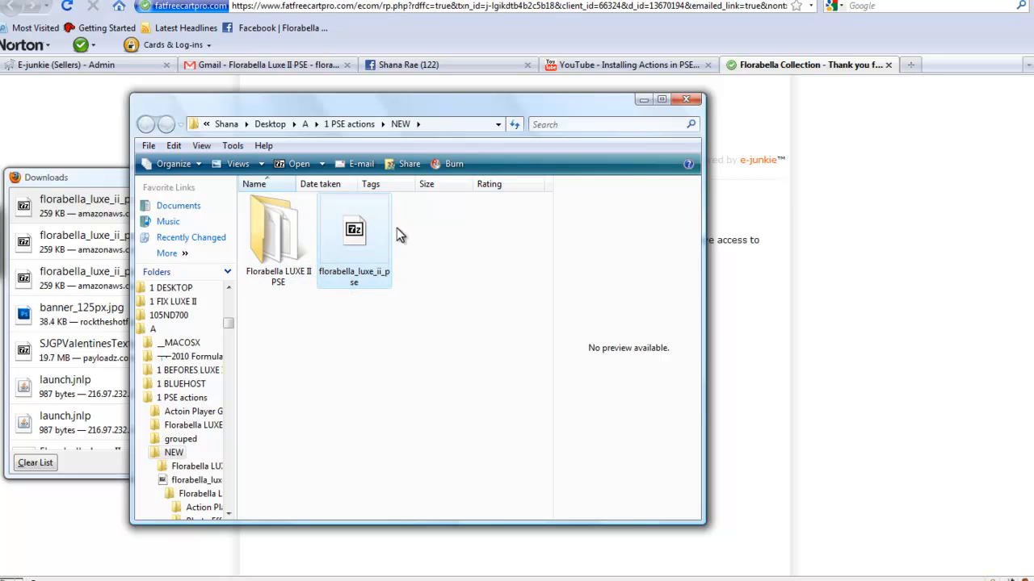
mouse_move(270, 243)
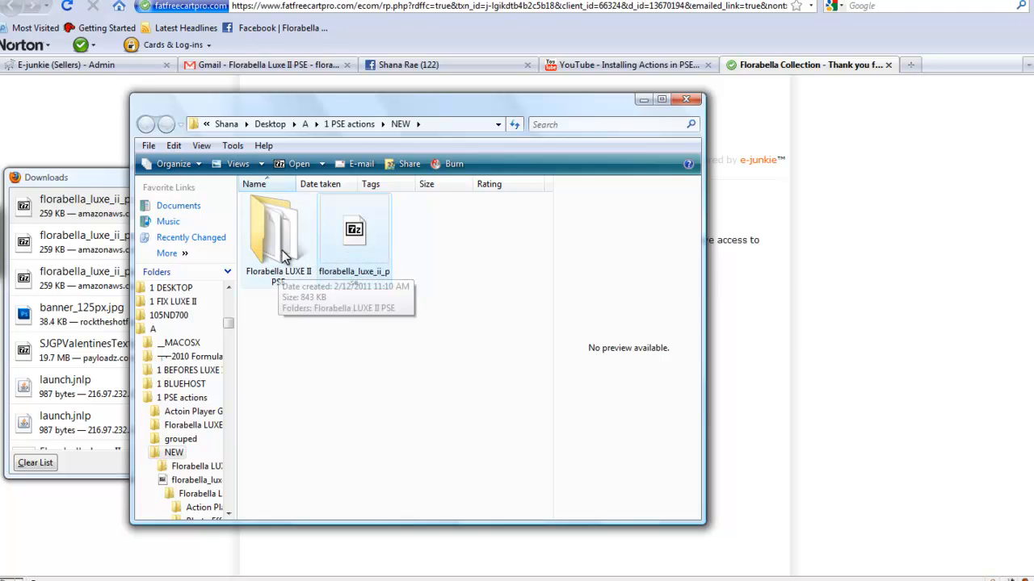
- Browse into the extracted Florabella LUXE II PSE folder and its Photo Effects Method subfolder
double_click(278, 229)
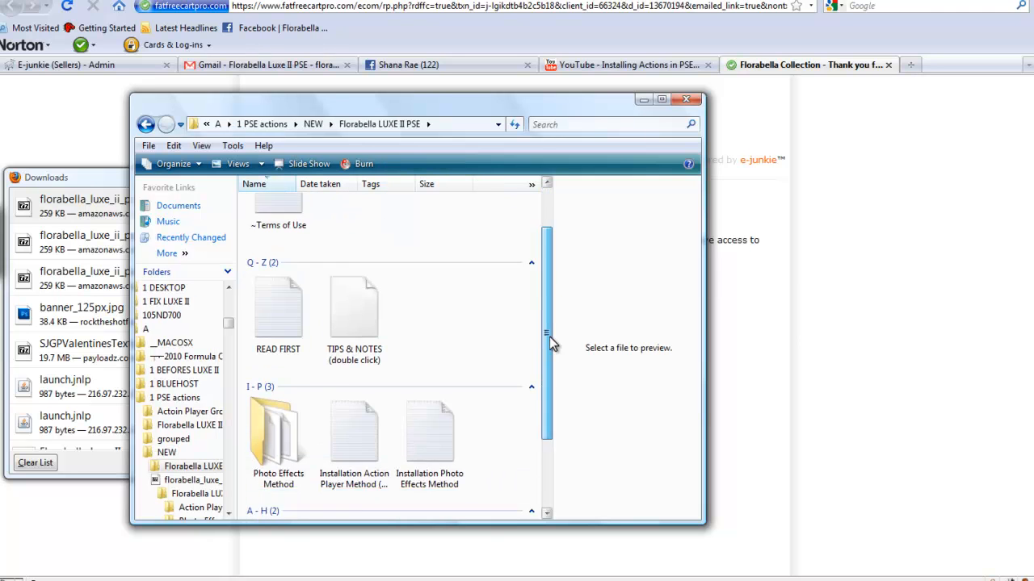
scroll(down, 3)
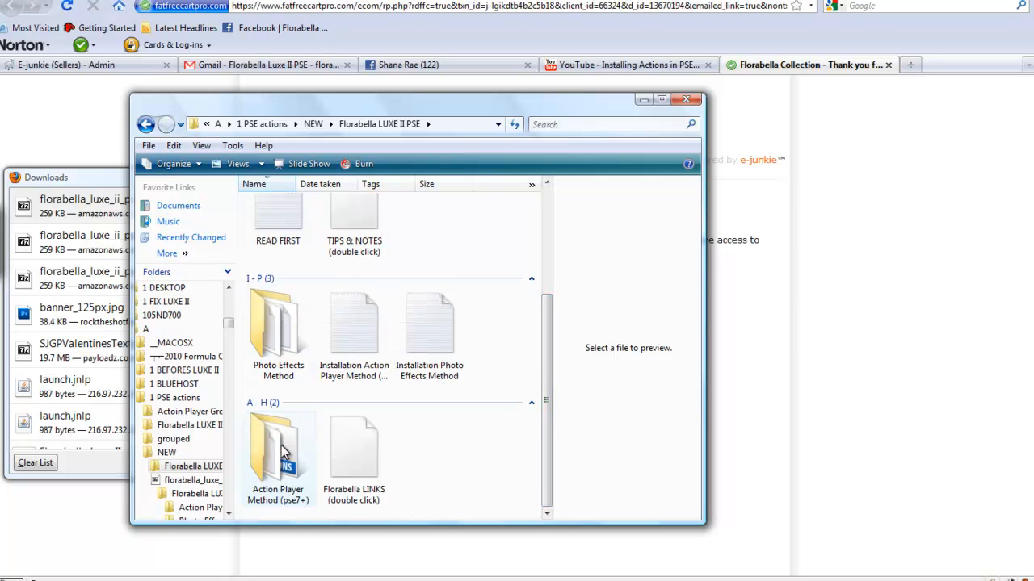
double_click(277, 323)
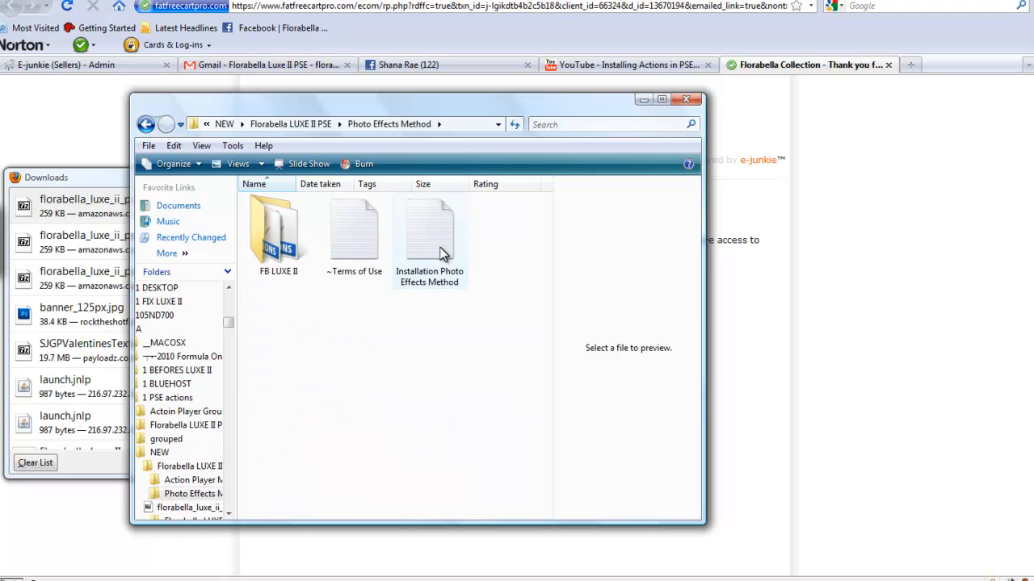
- Preview the Installation Photo Effects Method instructions with the window maximized to read them
click(429, 234)
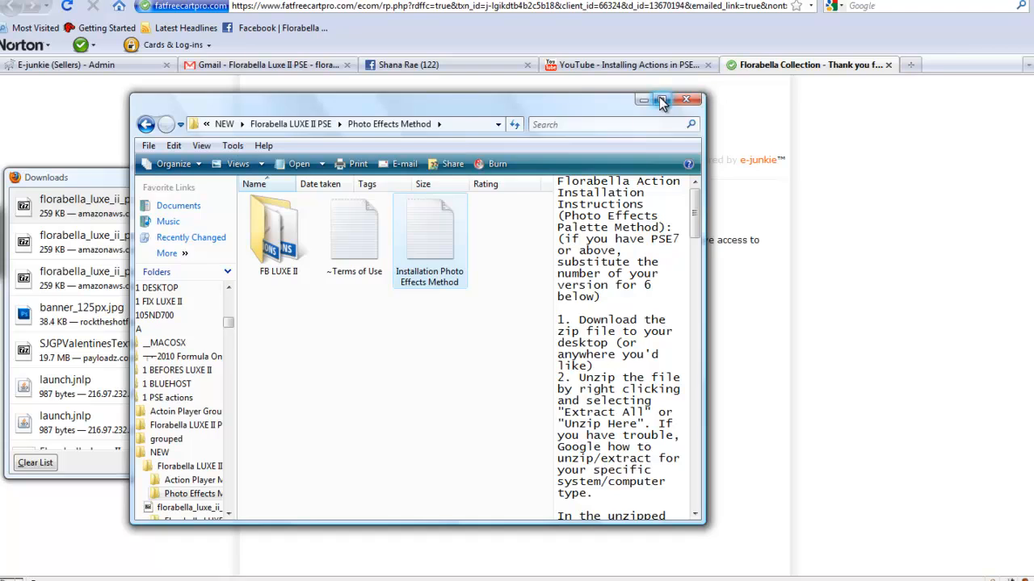
click(663, 99)
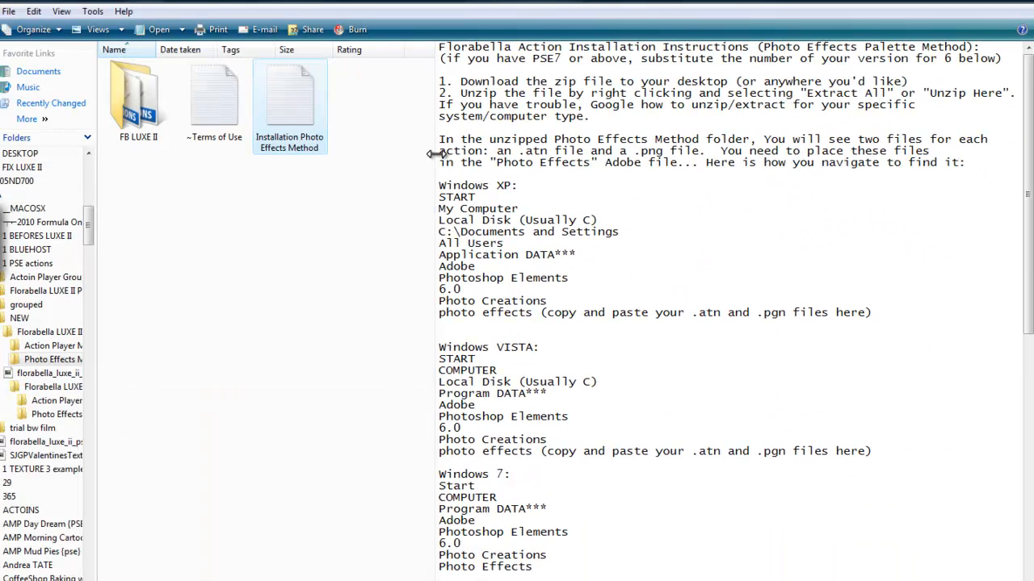
mouse_move(396, 151)
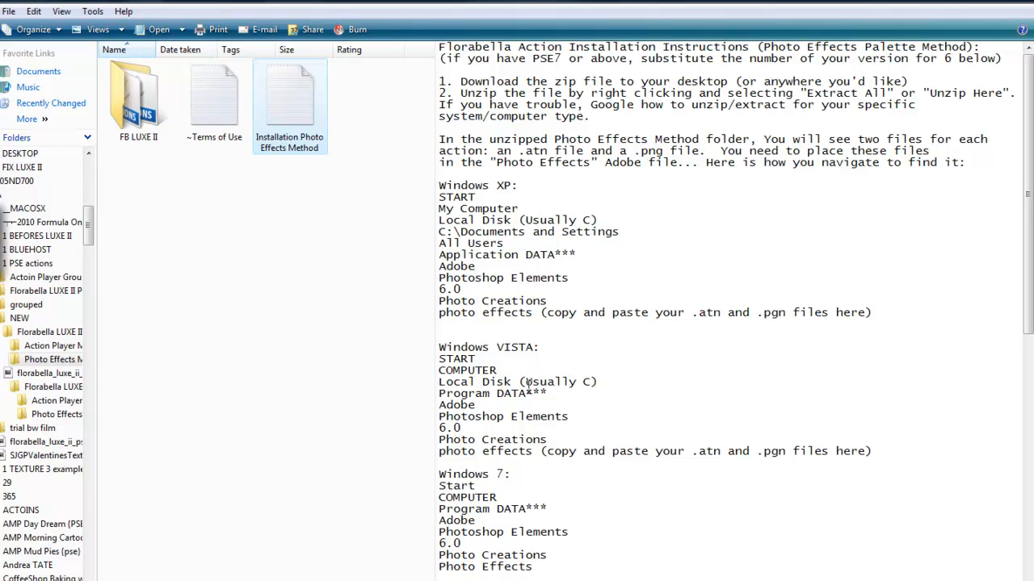
mouse_move(606, 381)
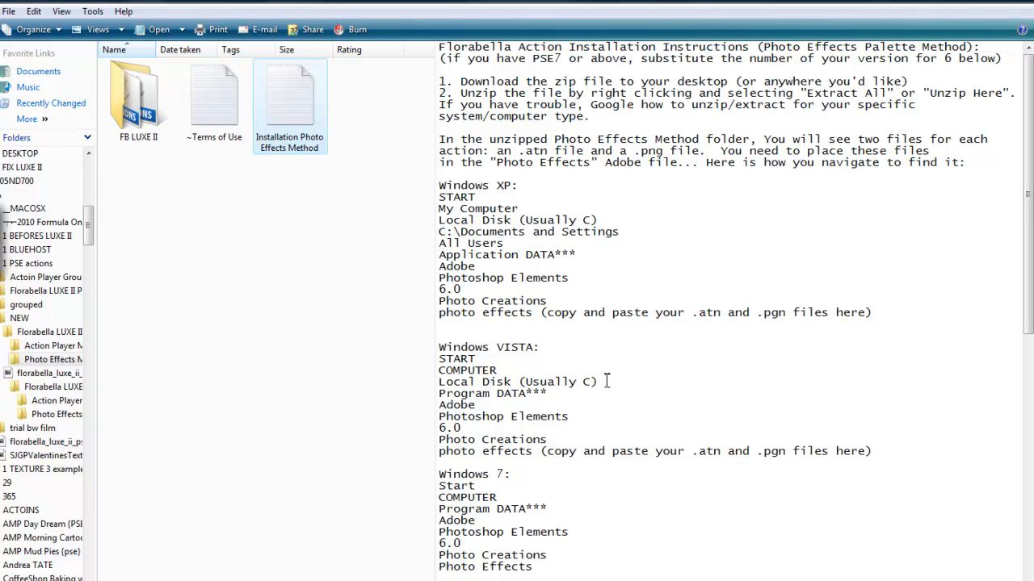
mouse_move(137, 97)
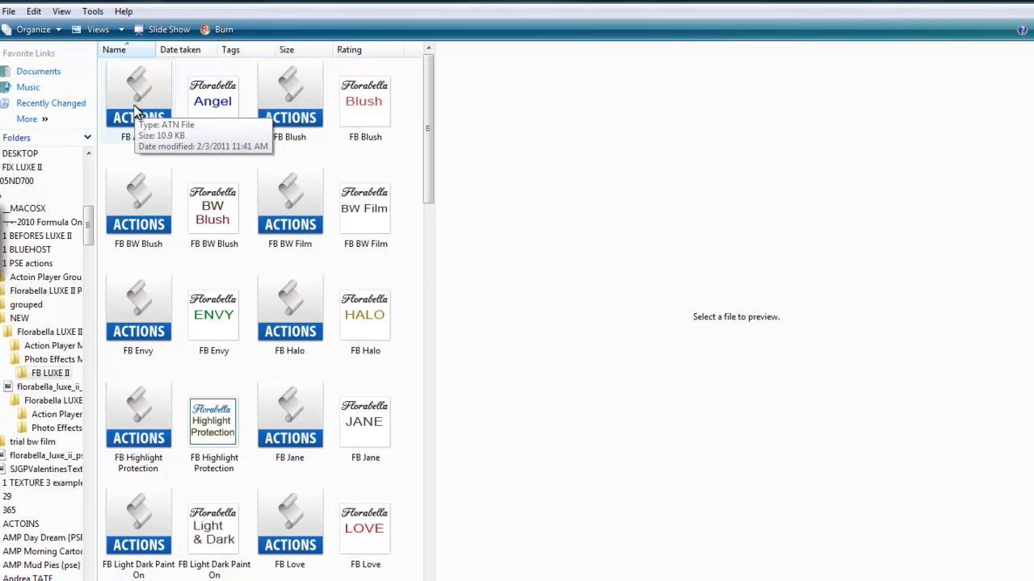
mouse_move(214, 206)
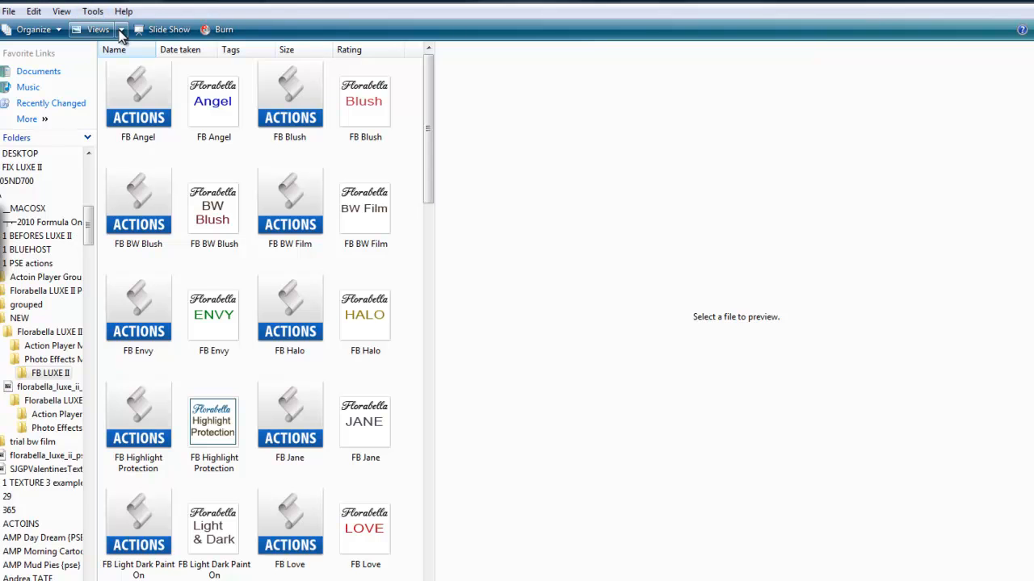
- Show the FB LUXE II action files as a compact list
click(121, 30)
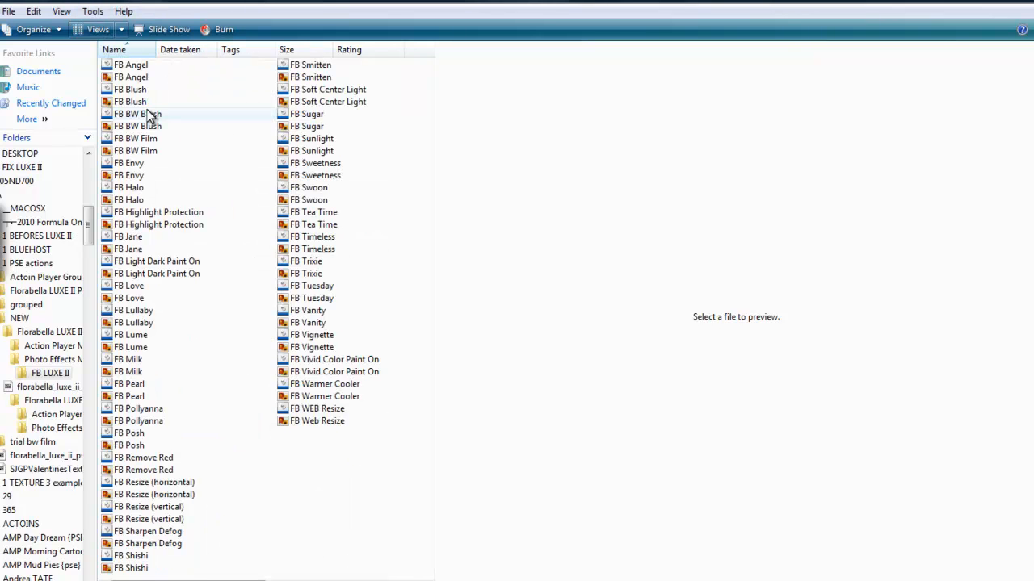
mouse_move(420, 65)
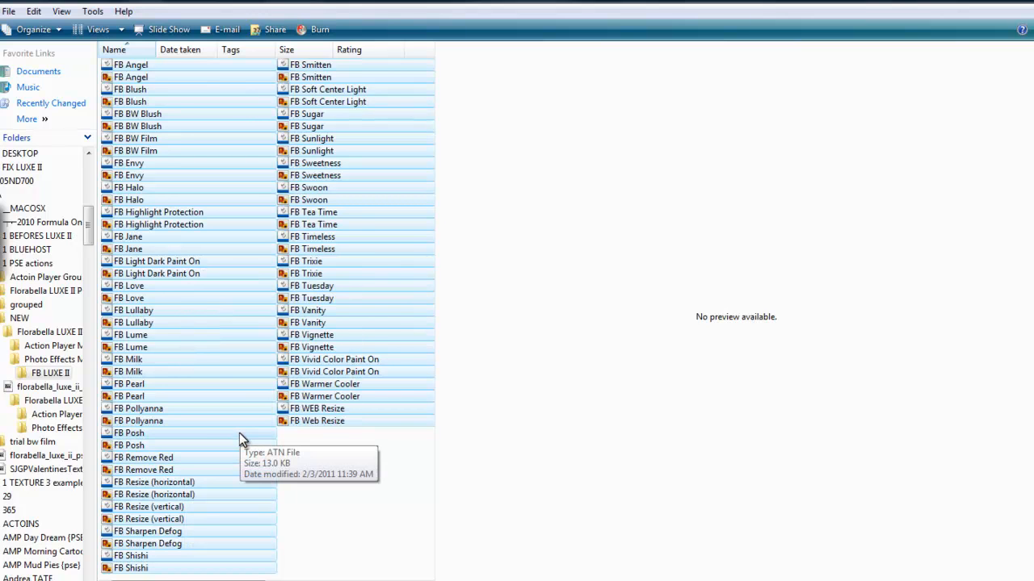
mouse_move(296, 232)
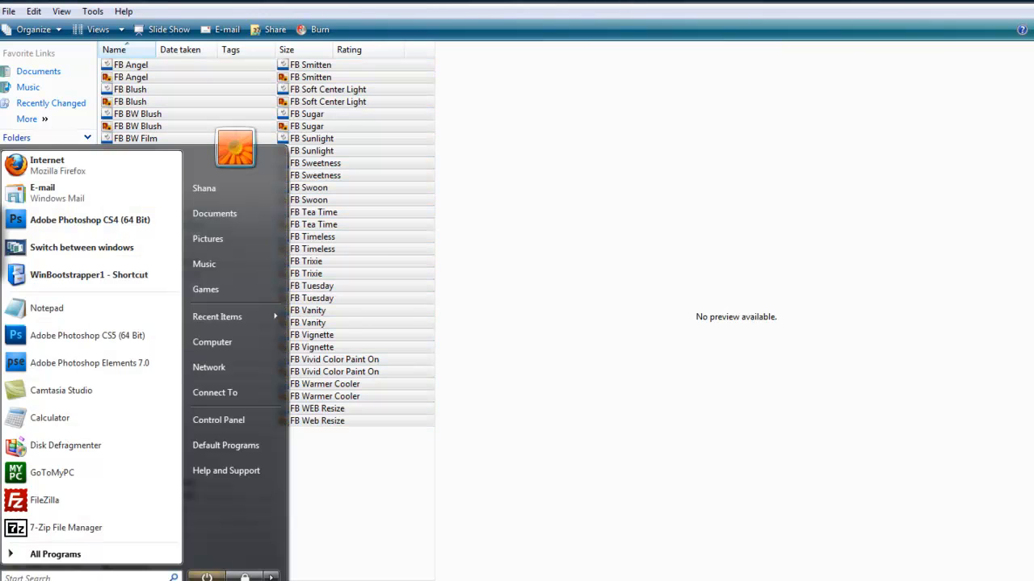
- Browse the C: drive's top-level folders, scrolling to where ProgramData should be
click(212, 342)
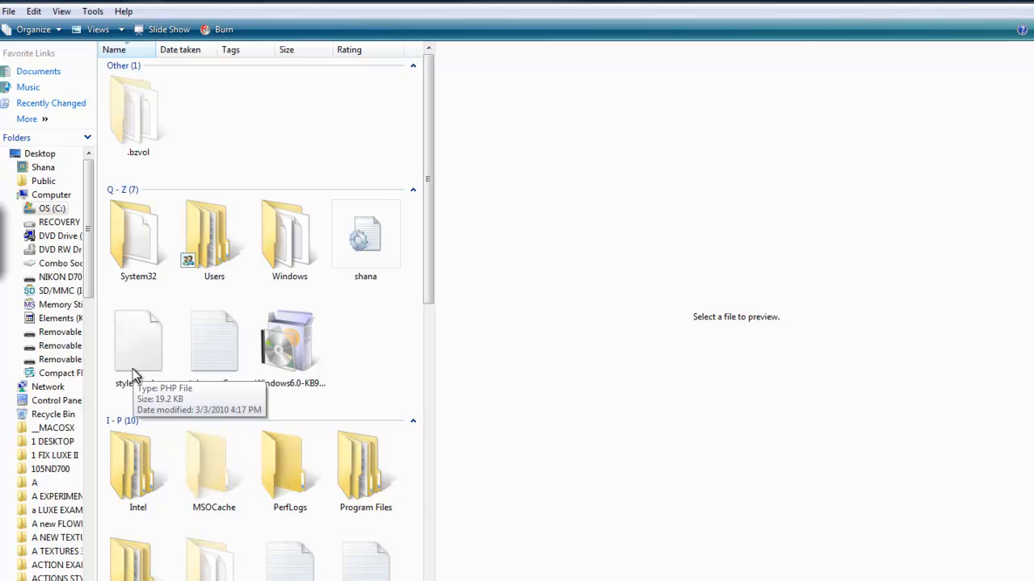
scroll(down, 3)
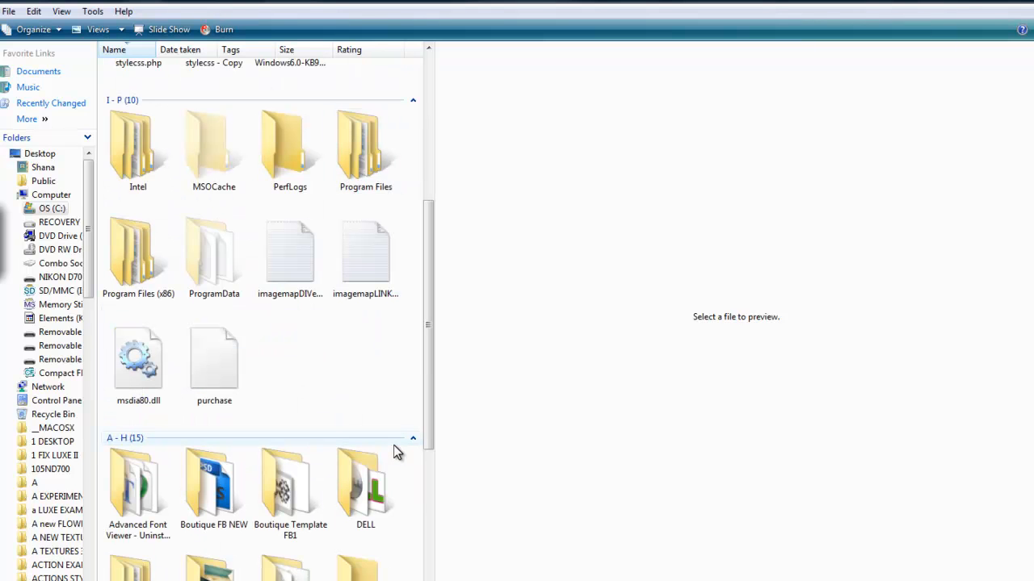
mouse_move(214, 258)
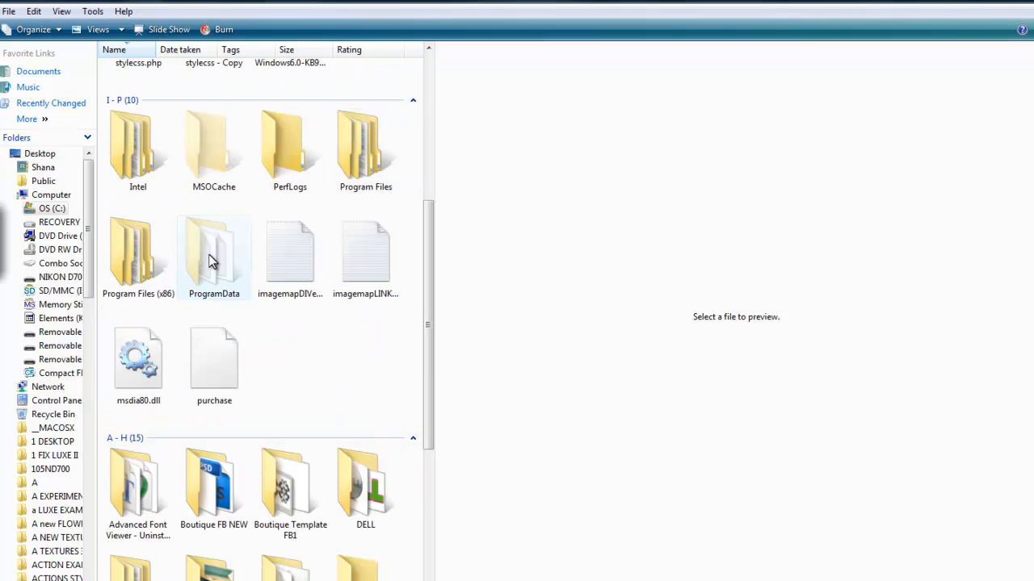
mouse_move(214, 254)
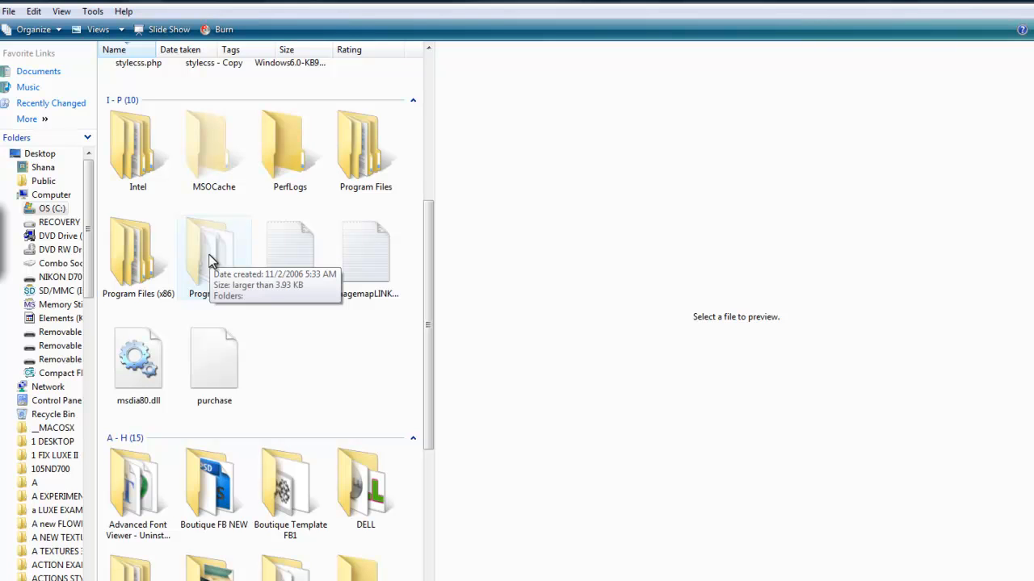
mouse_move(14, 563)
text(folder options)
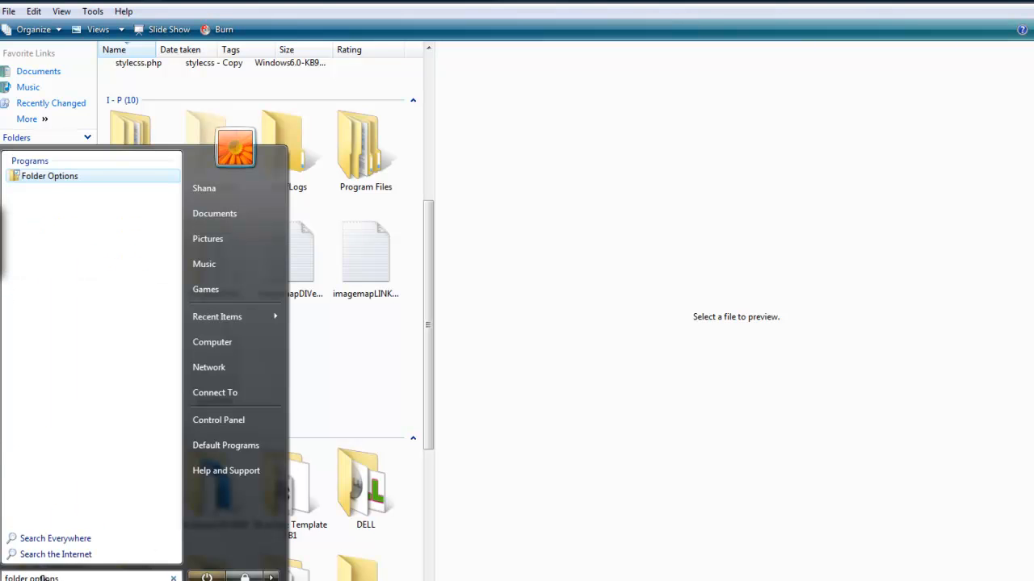
- In Folder Options View settings, choose 'Show hidden files and folders' and apply it
click(49, 175)
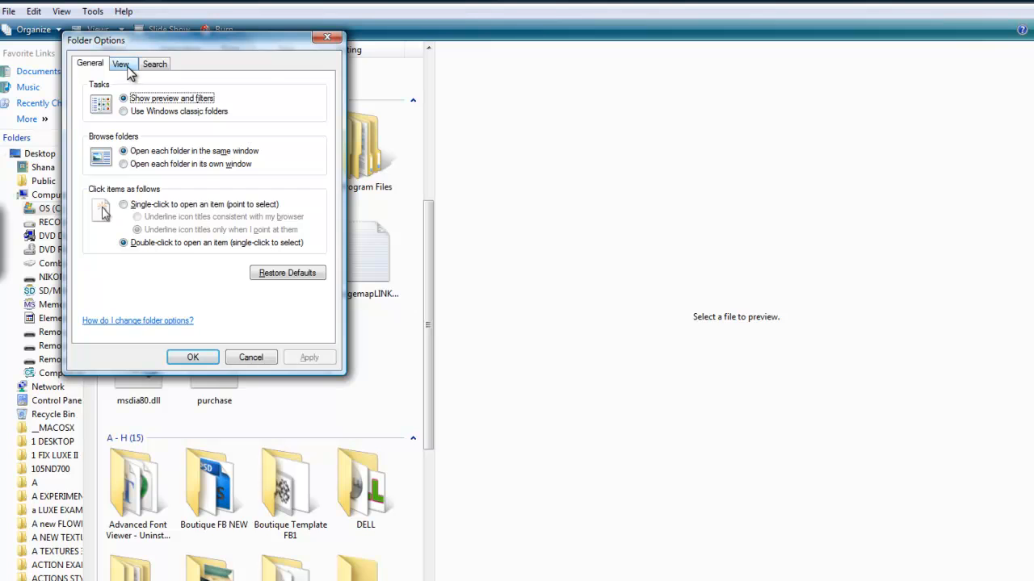
click(120, 64)
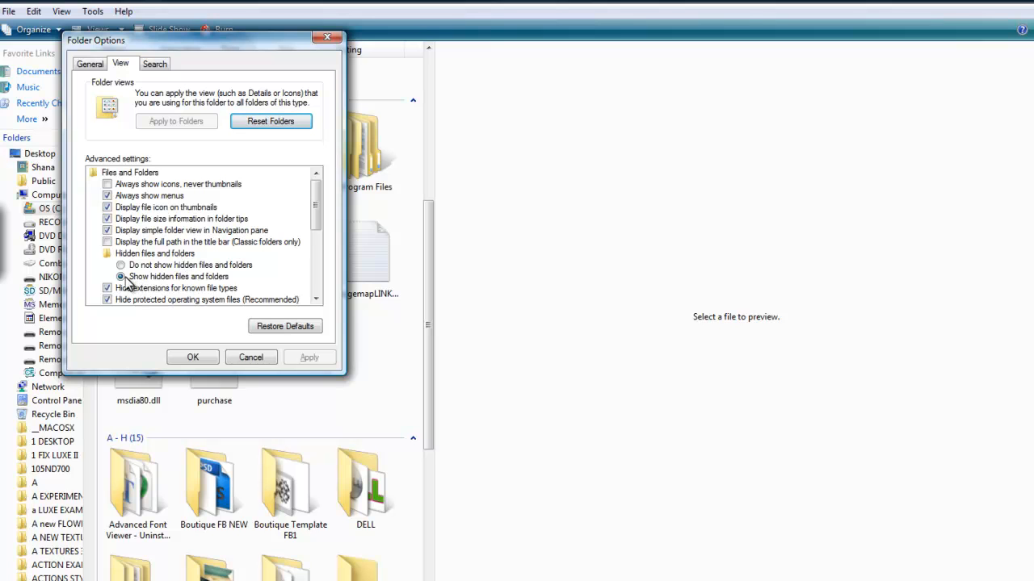
click(121, 276)
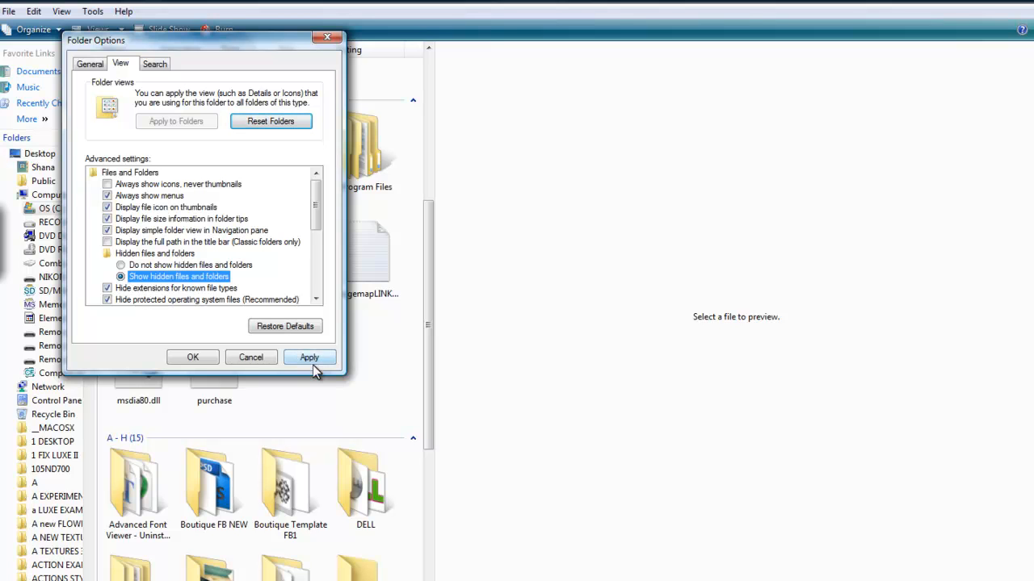
click(309, 357)
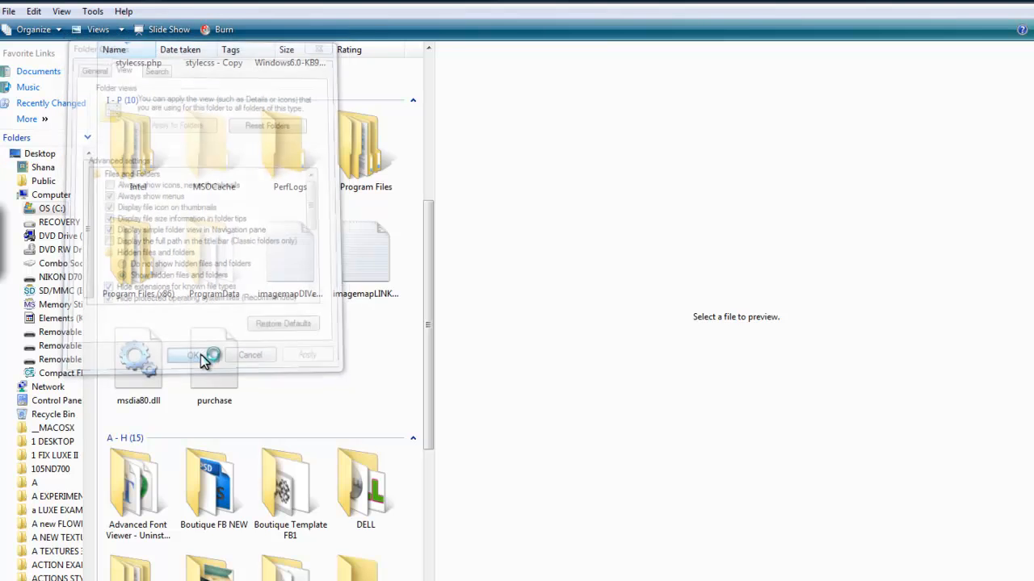
click(192, 355)
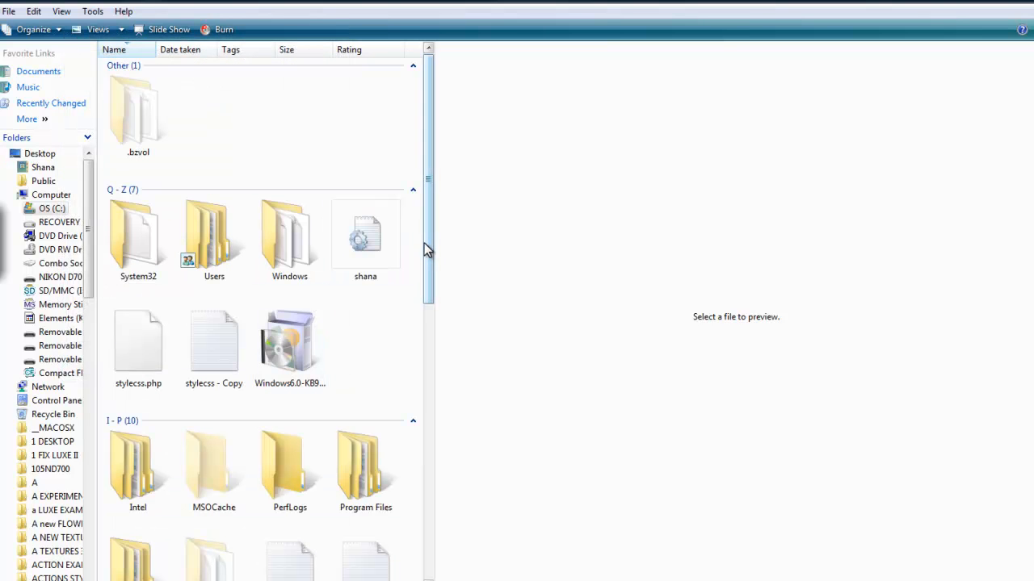
scroll(down, 3)
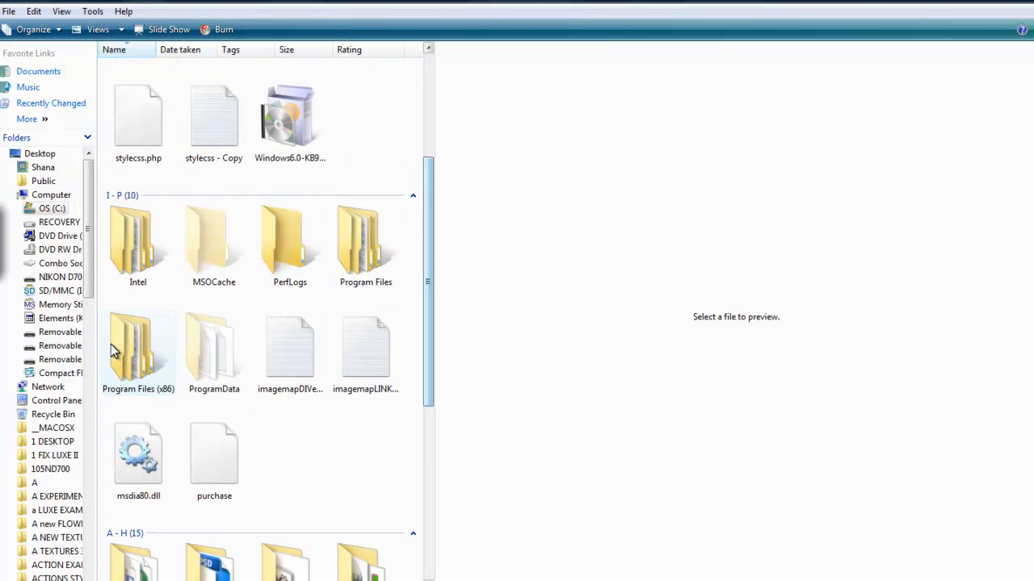
mouse_move(214, 356)
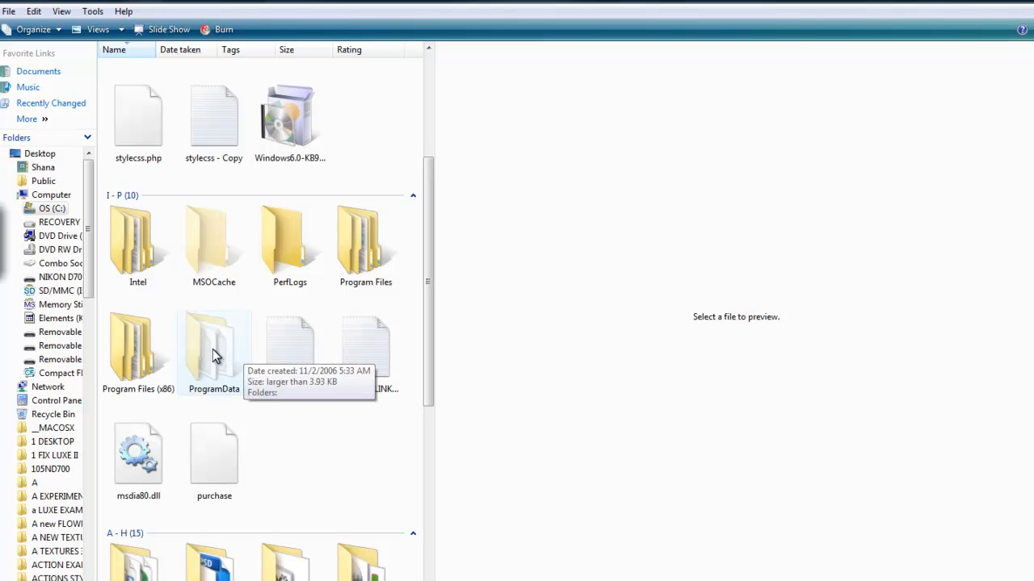
mouse_move(392, 234)
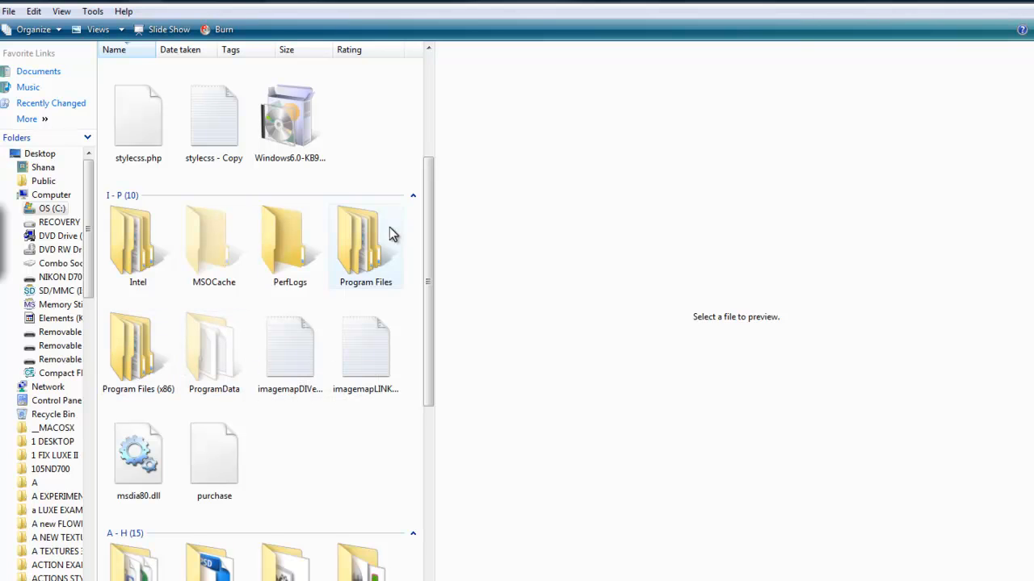
mouse_move(214, 347)
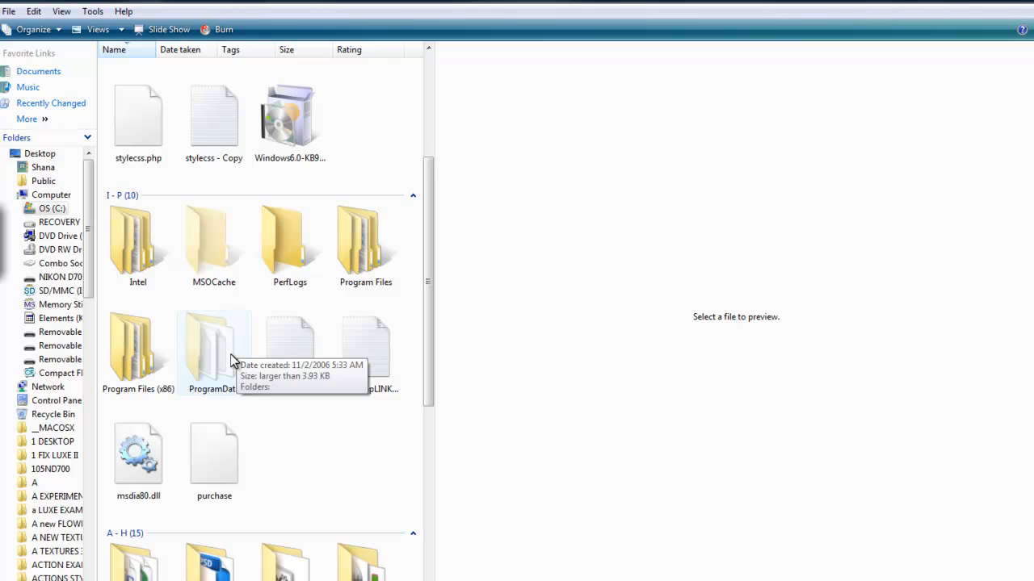
- Open ProgramData and select the Photoshop Elements 7.0 folder under Adobe
click(214, 347)
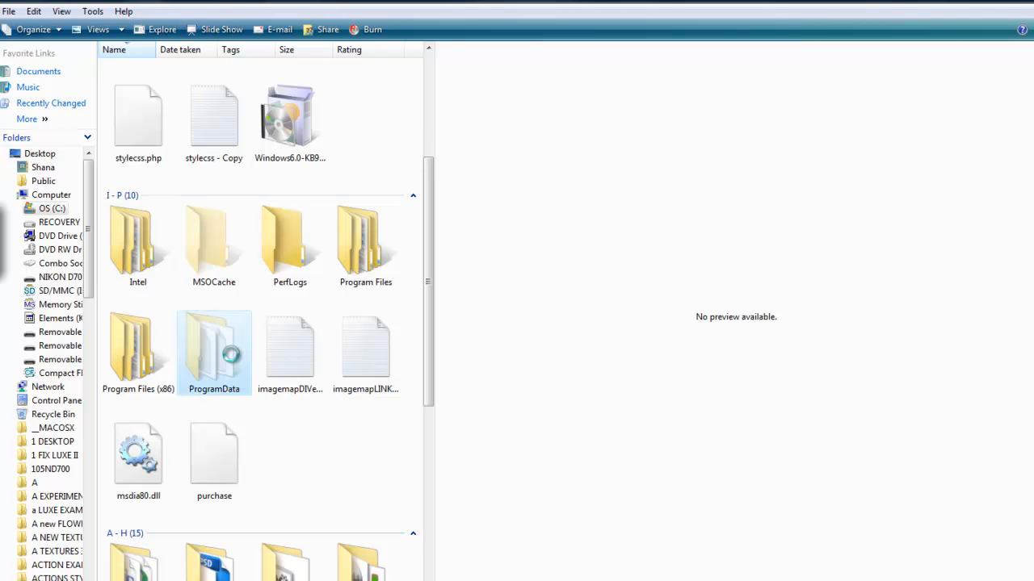
double_click(214, 348)
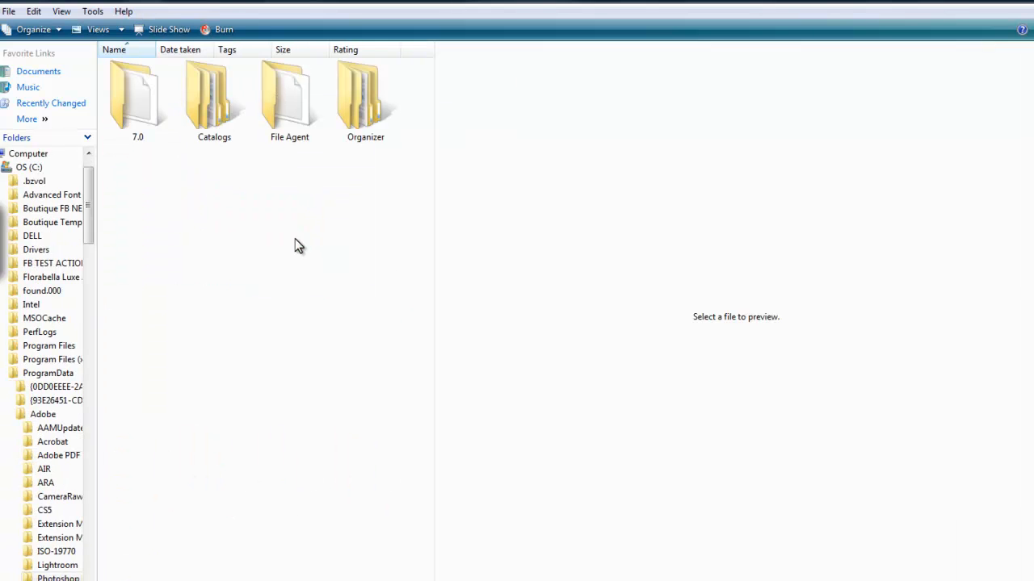
click(137, 97)
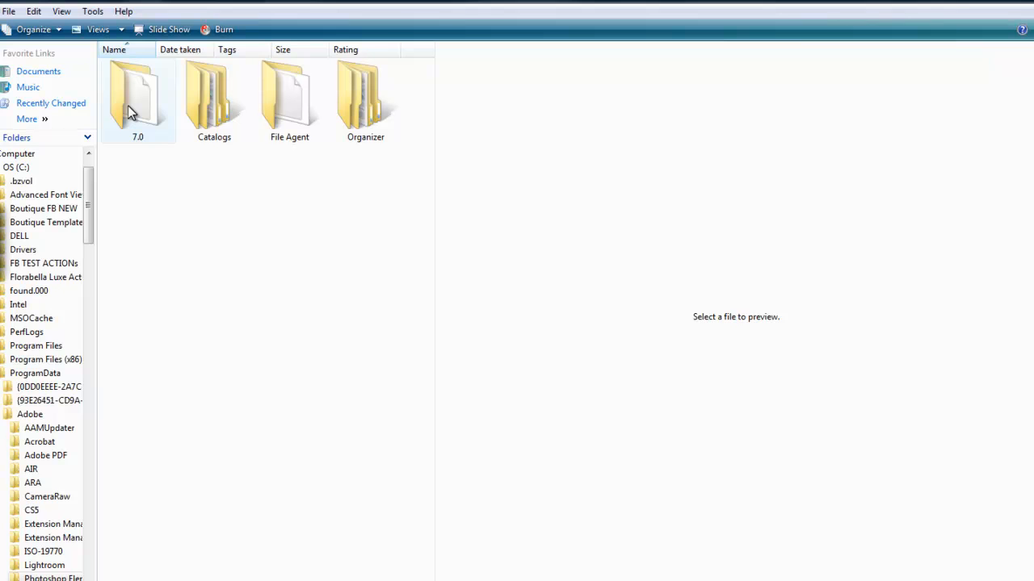
mouse_move(138, 97)
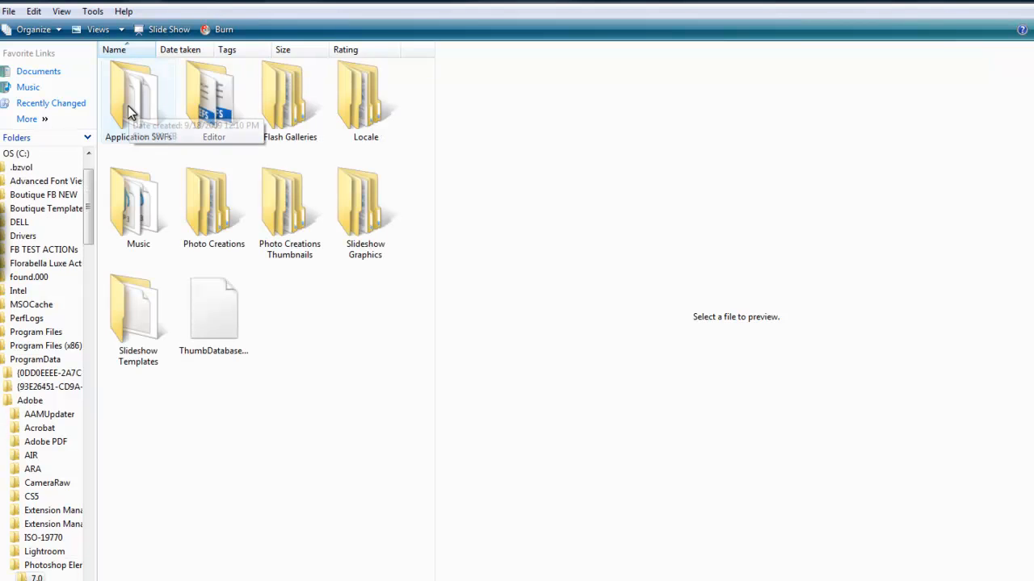
mouse_move(290, 206)
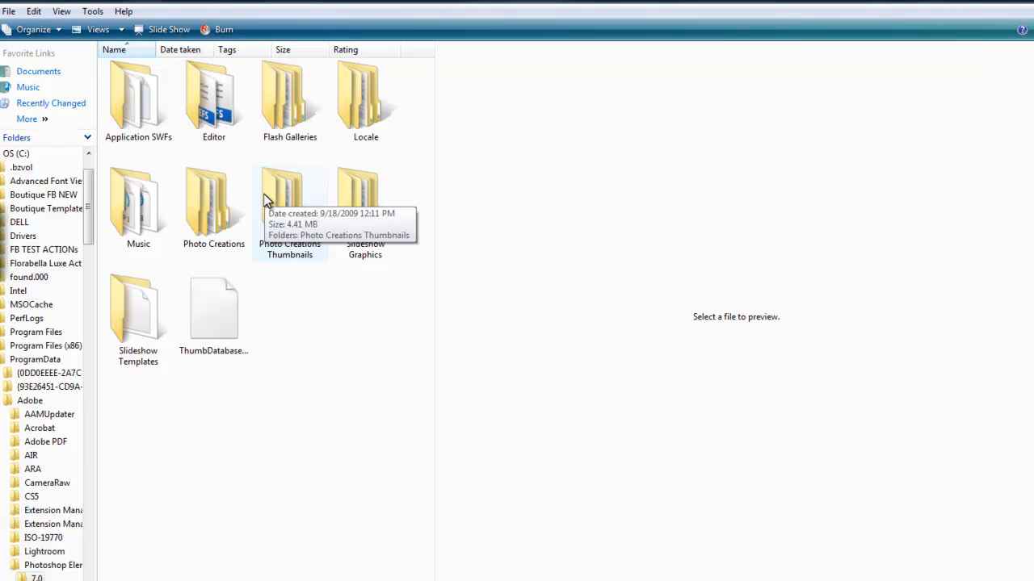
mouse_move(213, 202)
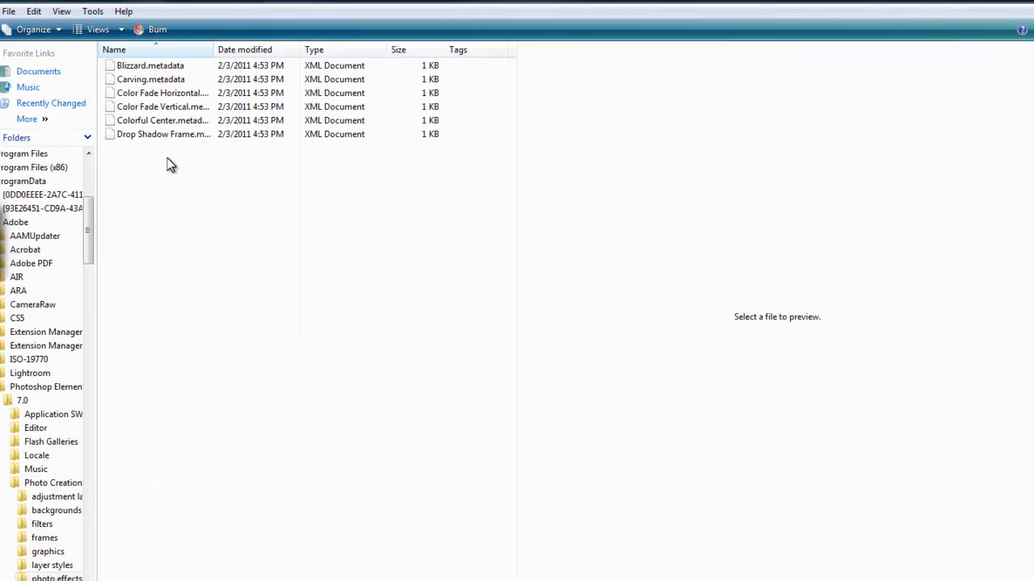
mouse_move(152, 209)
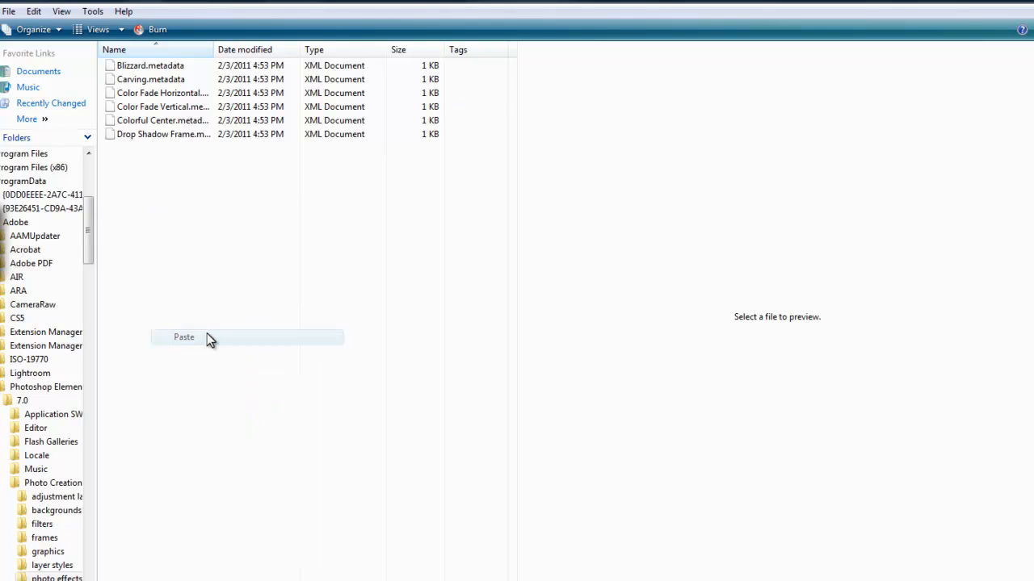
- Paste the copied action files into the Photo Creations effects folder
click(183, 337)
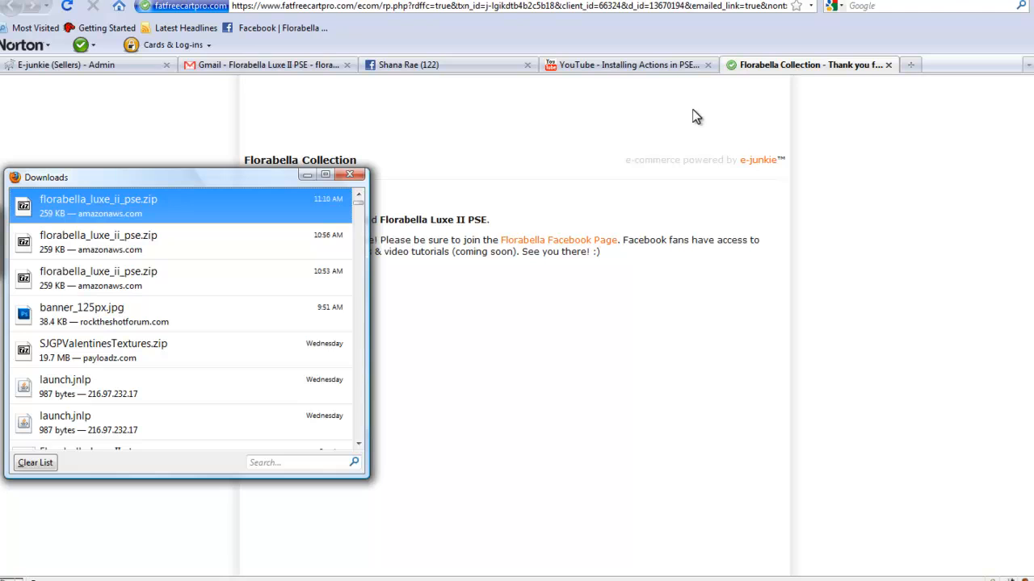
- Minimize the Firefox window so the desktop is revealed
click(349, 175)
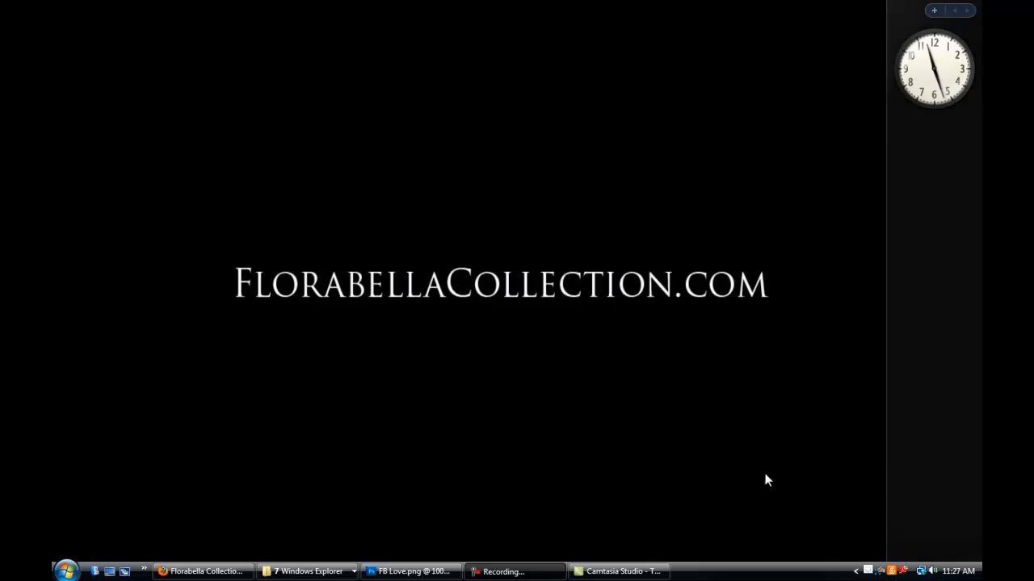
mouse_move(635, 465)
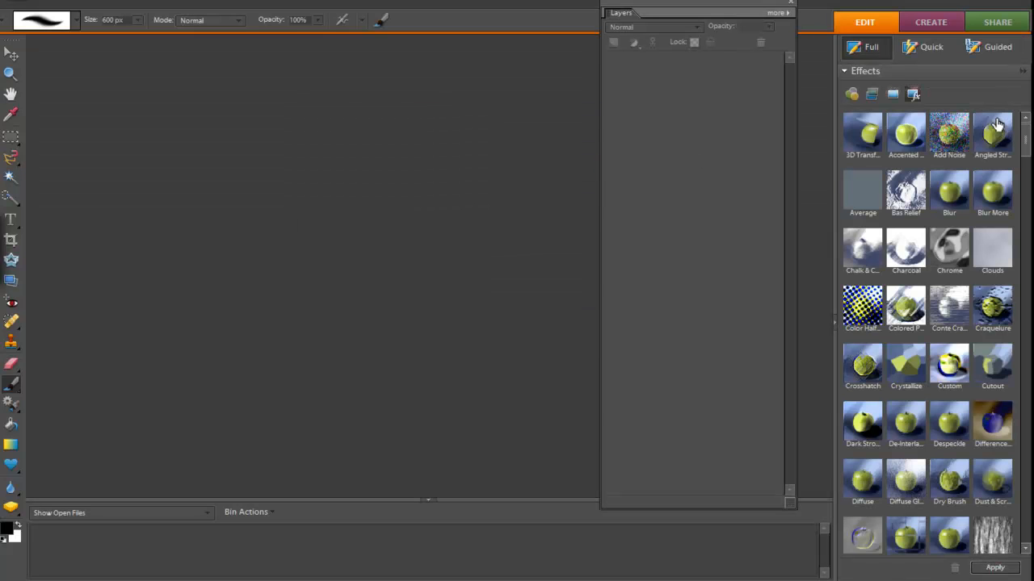
- Switch the Effects panel to Photo Effects with the category set to Show All, listing the FB effects
scroll(down, 3)
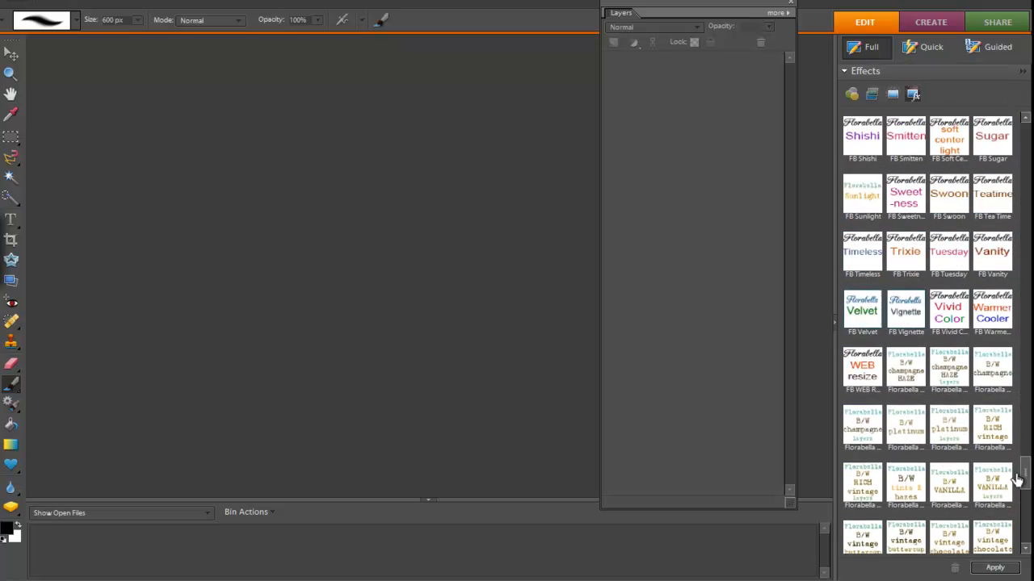
scroll(down, 3)
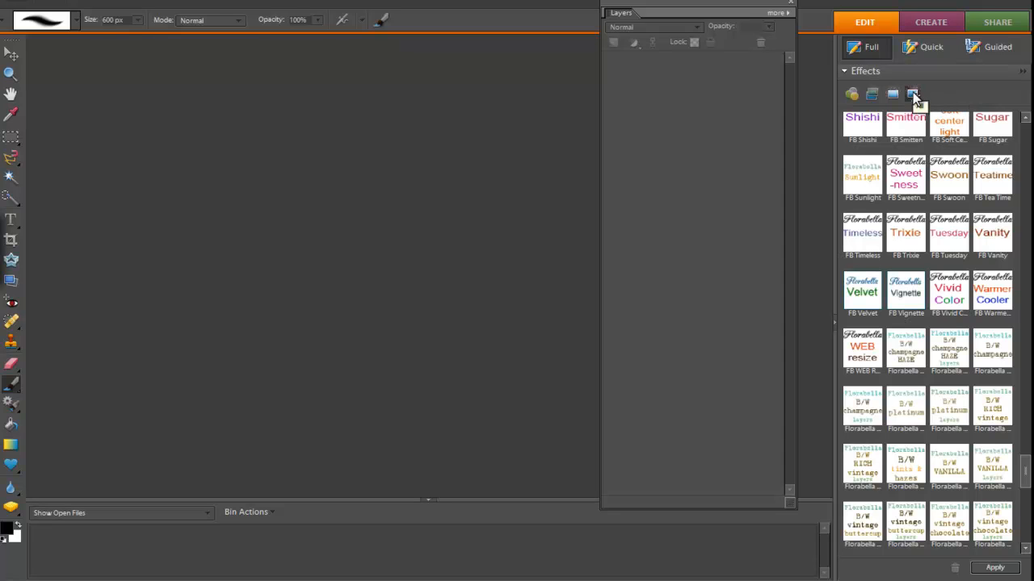
mouse_move(915, 97)
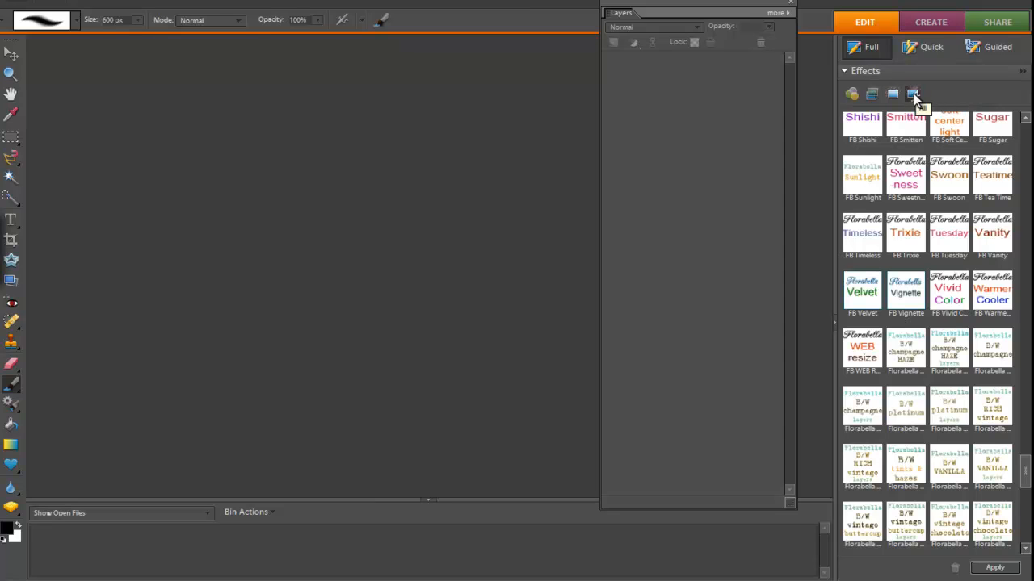
click(892, 93)
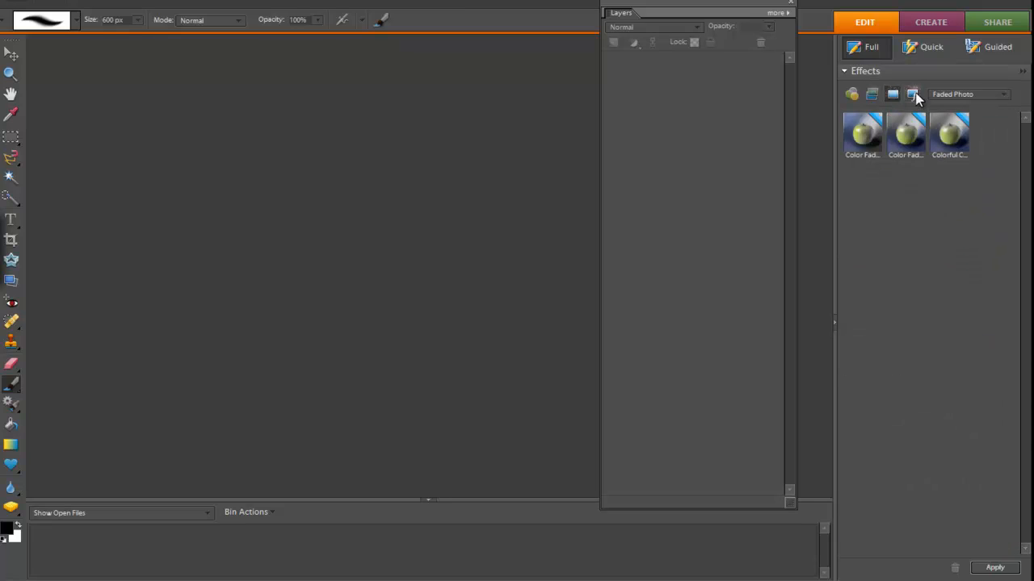
click(969, 93)
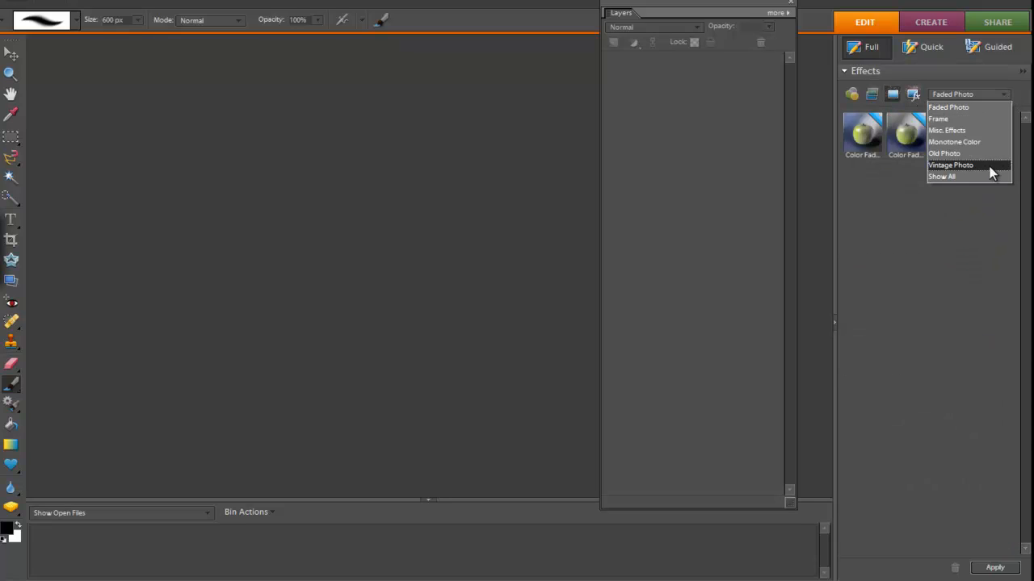
click(942, 176)
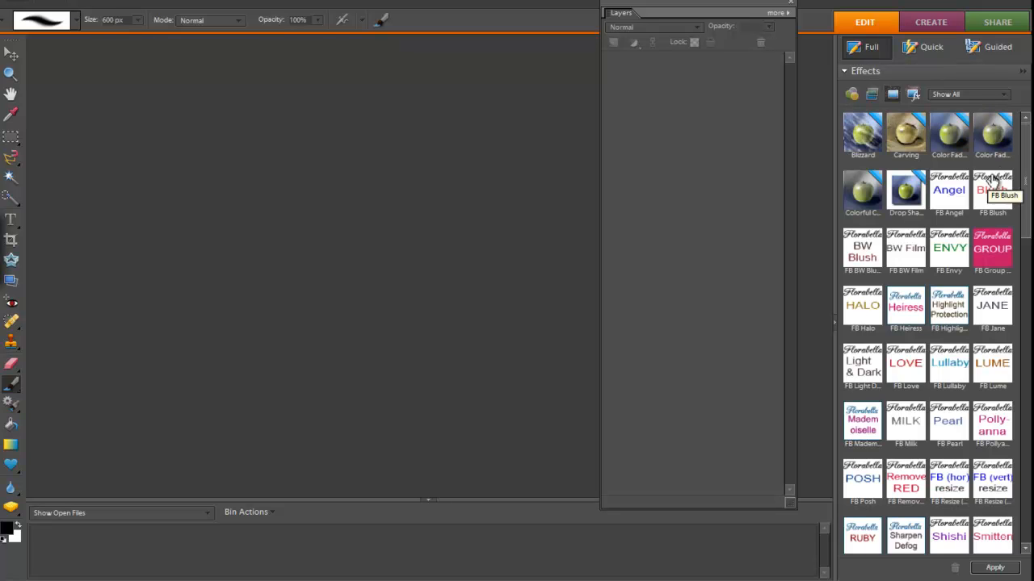
mouse_move(1005, 170)
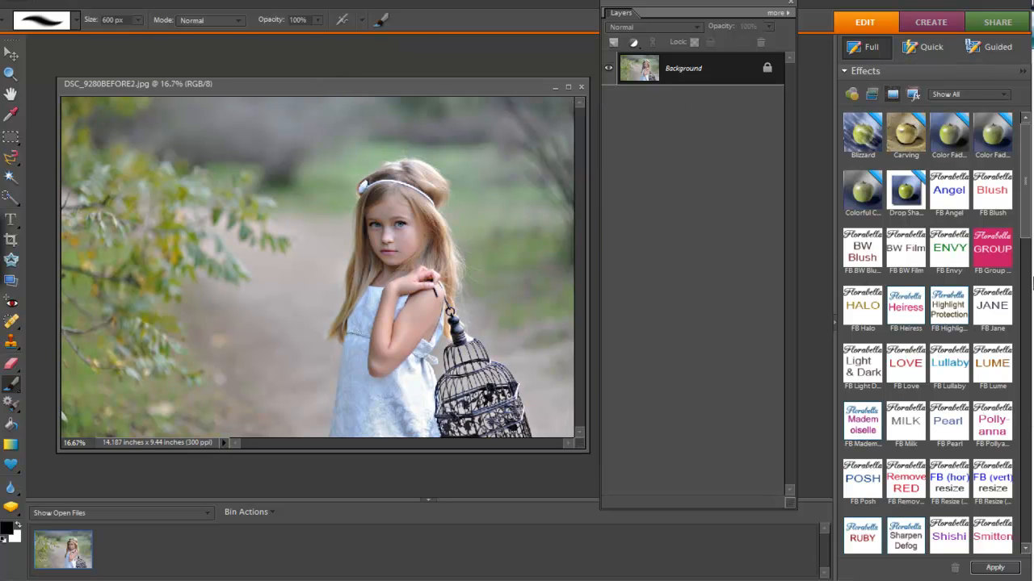
- Open the girl-with-birdcage portrait JPEG in the Full Edit workspace
scroll(down, 3)
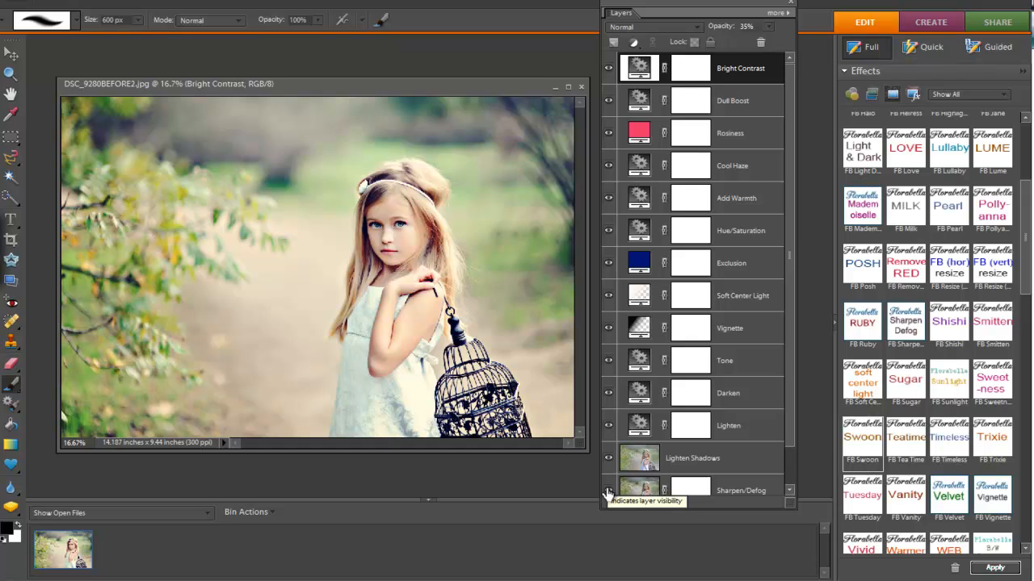
mouse_move(790, 459)
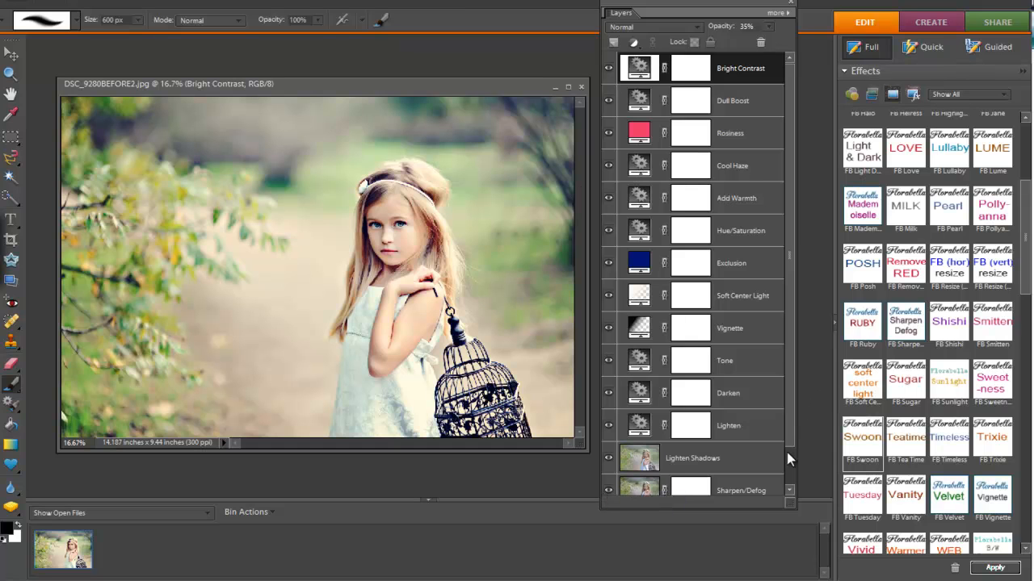
- Select the Bright Contrast layer in the Layers panel and raise its opacity from 35% to 65%
scroll(down, 3)
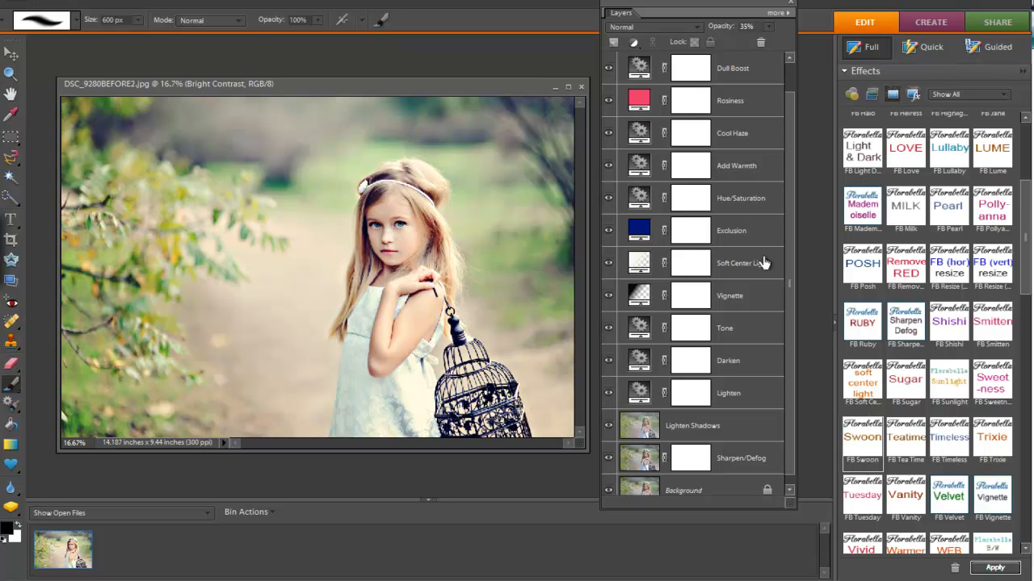
click(729, 295)
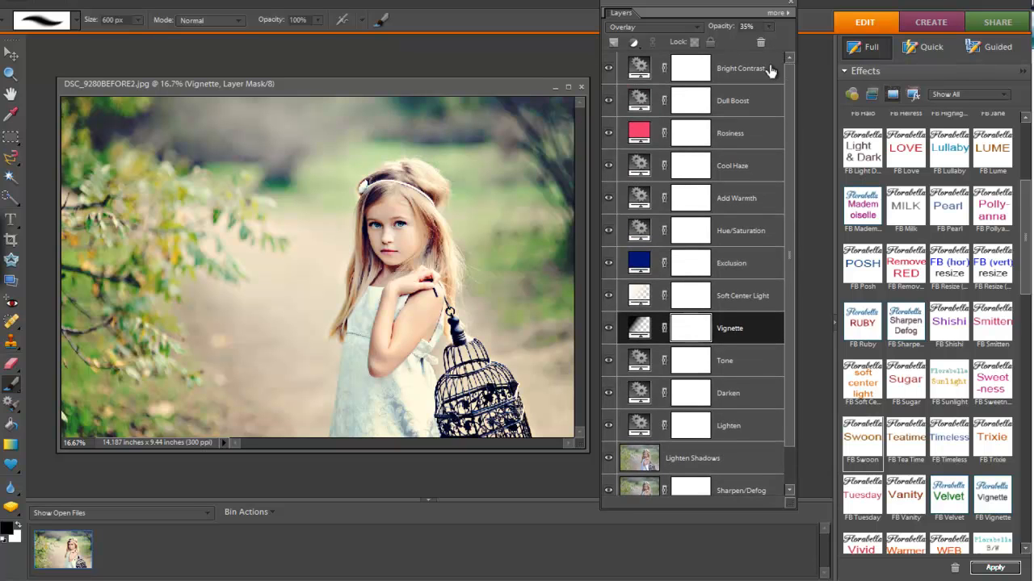
mouse_move(758, 242)
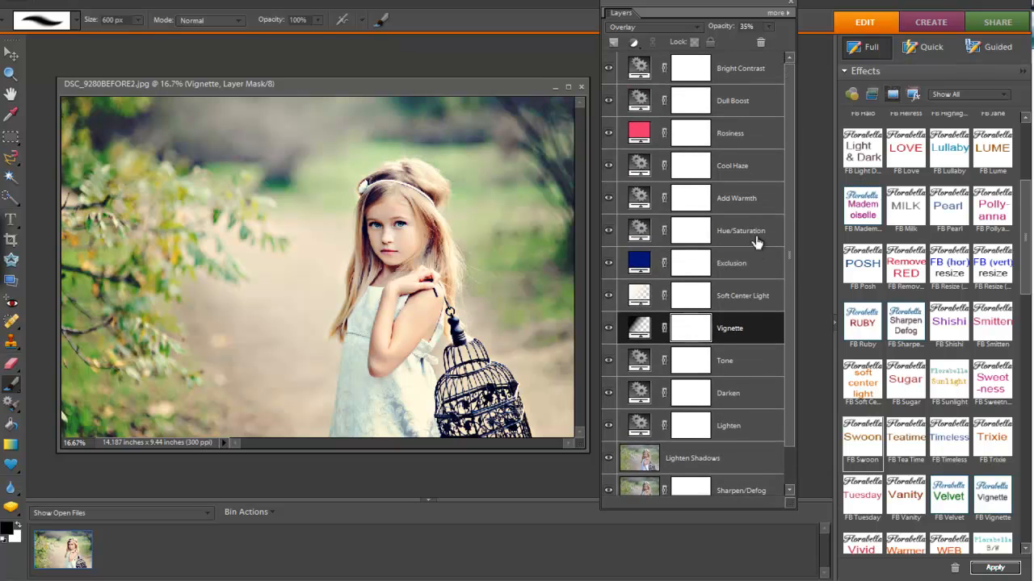
mouse_move(743, 64)
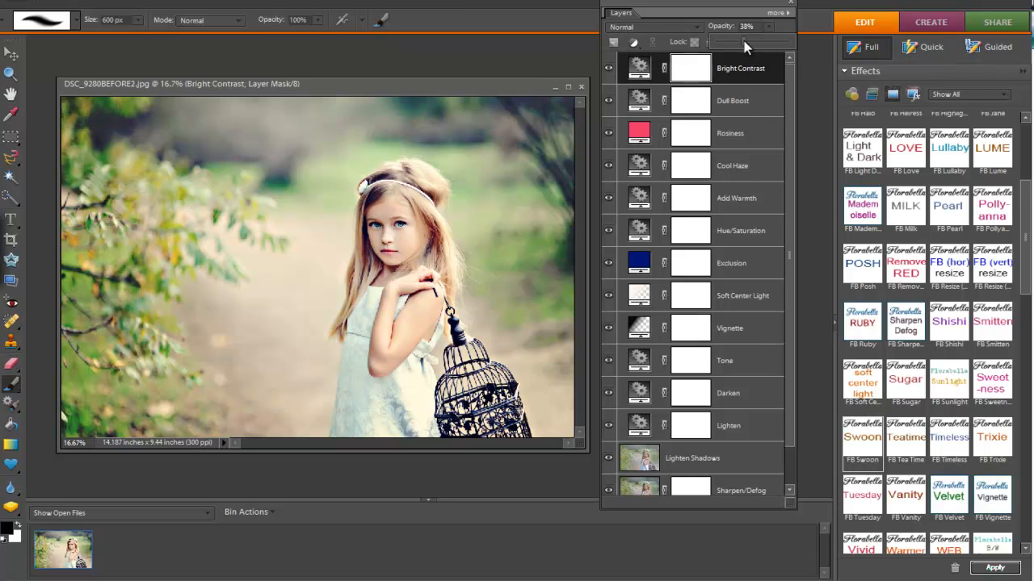
drag(727, 41, 755, 41)
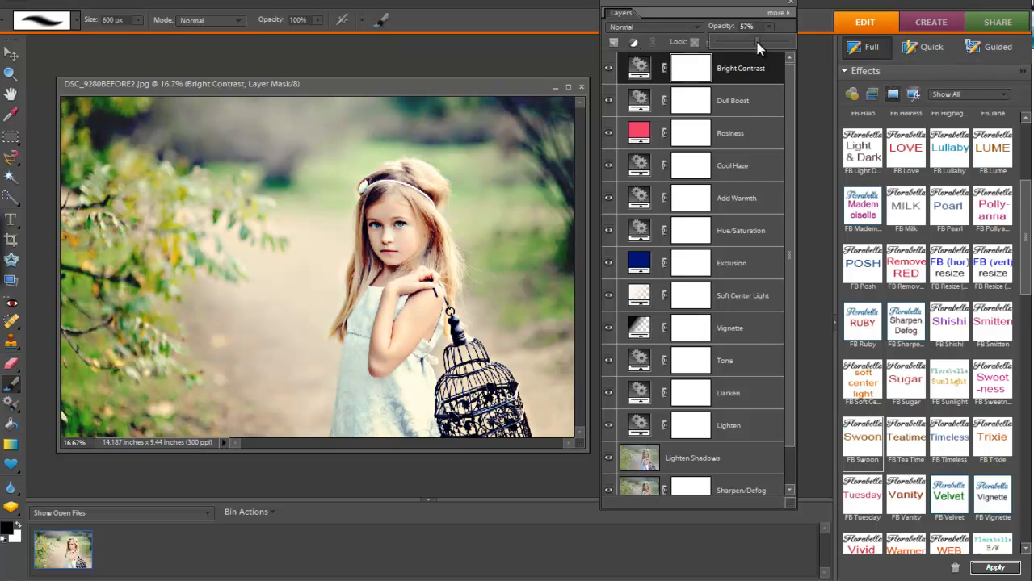
drag(739, 41, 763, 41)
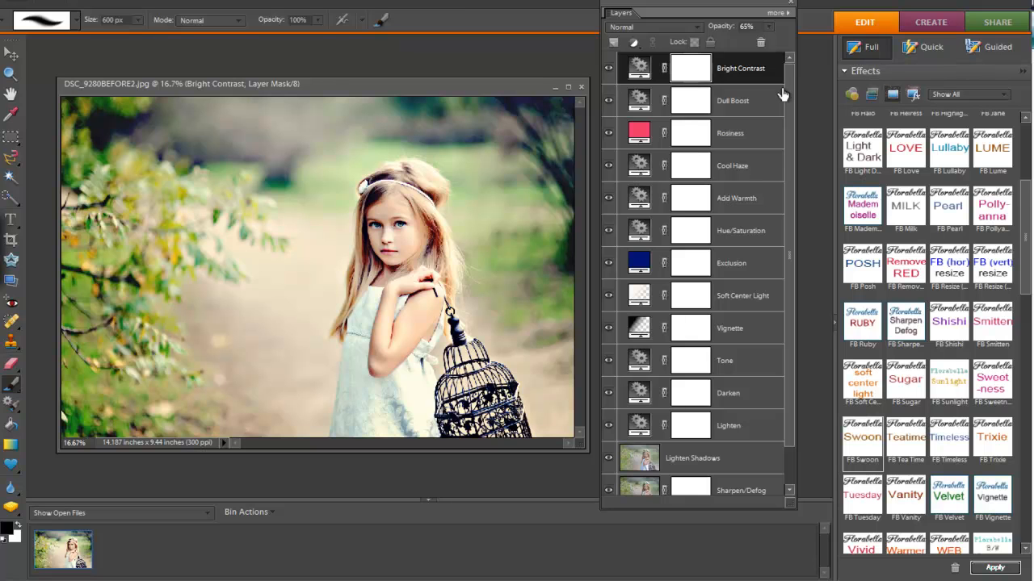
scroll(down, 3)
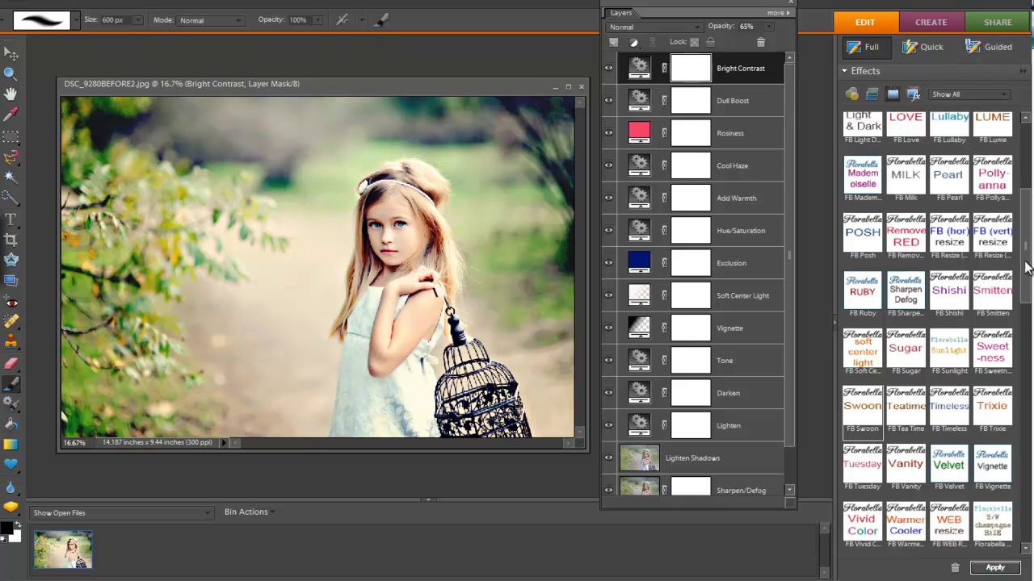
- Merge the adjustments into one Florabella layer and toggle its visibility to compare before and after
scroll(down, 3)
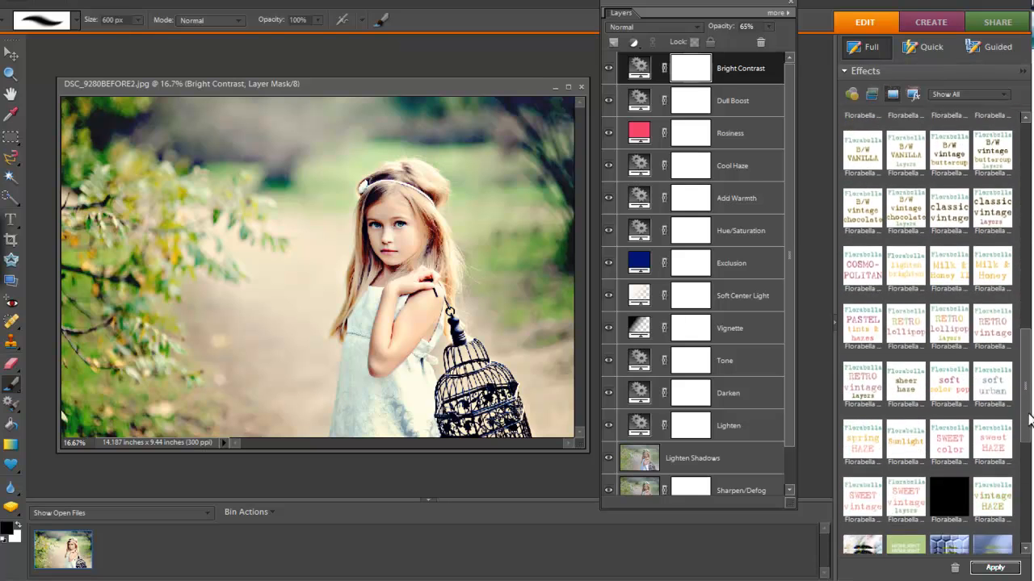
scroll(down, 3)
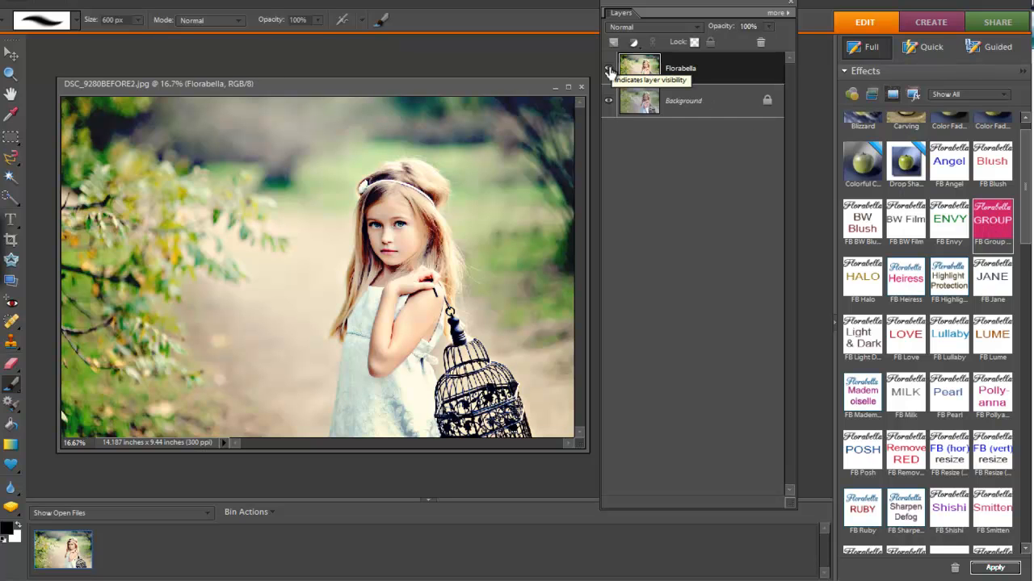
click(608, 72)
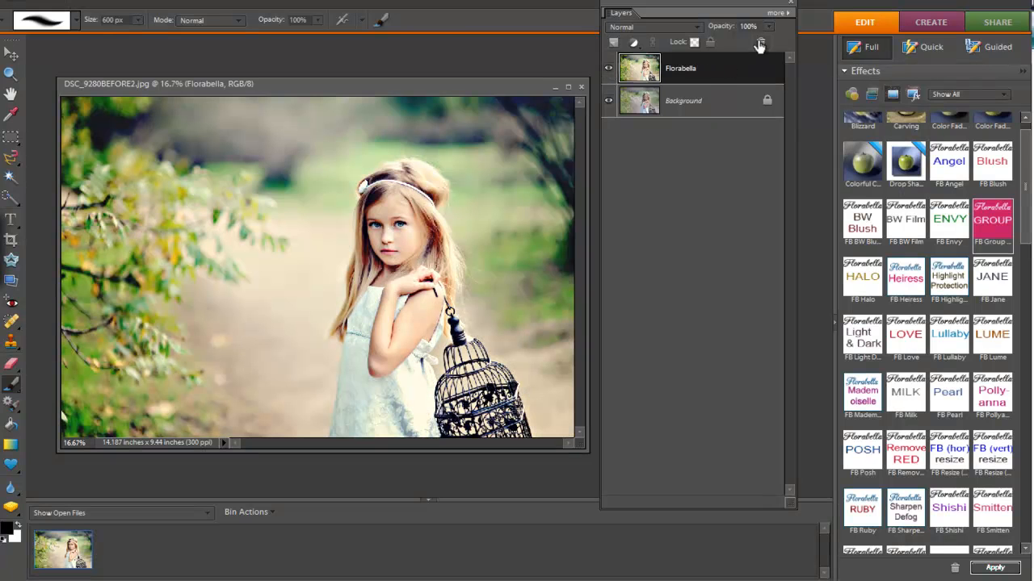
- Fade the Florabella layer's opacity down, then bring it back up to full strength
drag(759, 42, 696, 42)
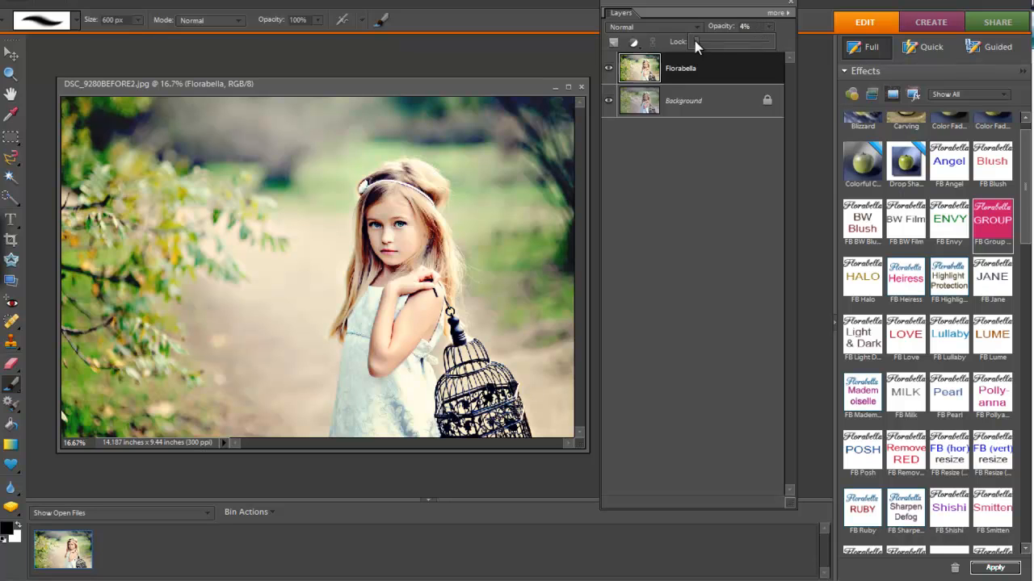
drag(696, 41, 714, 41)
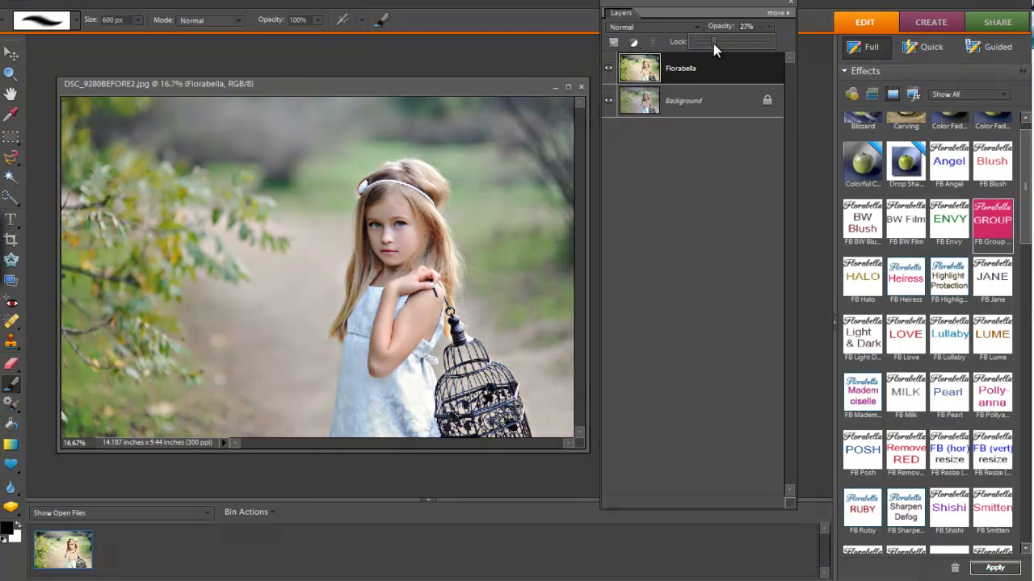
drag(713, 41, 745, 41)
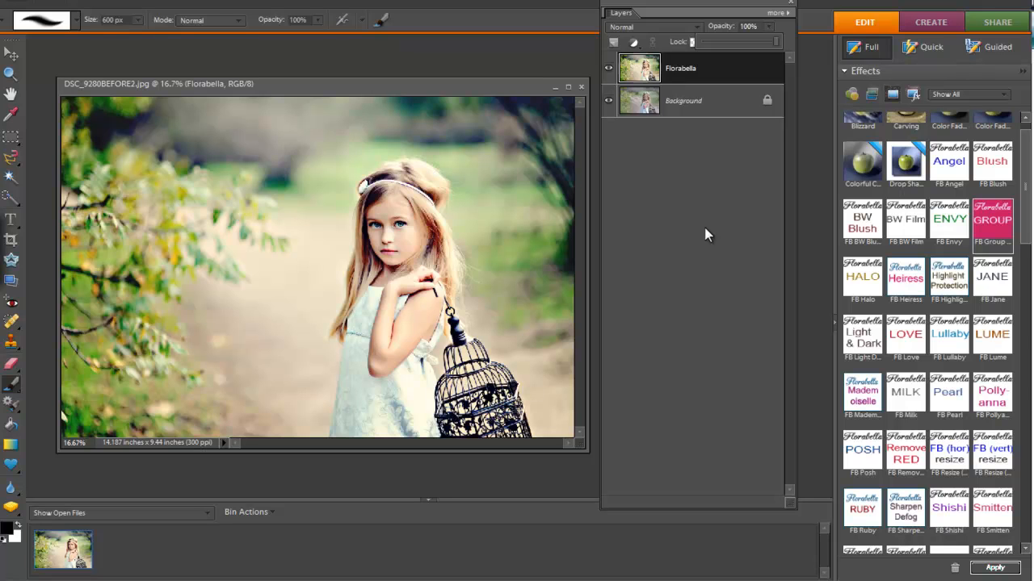
mouse_move(927, 240)
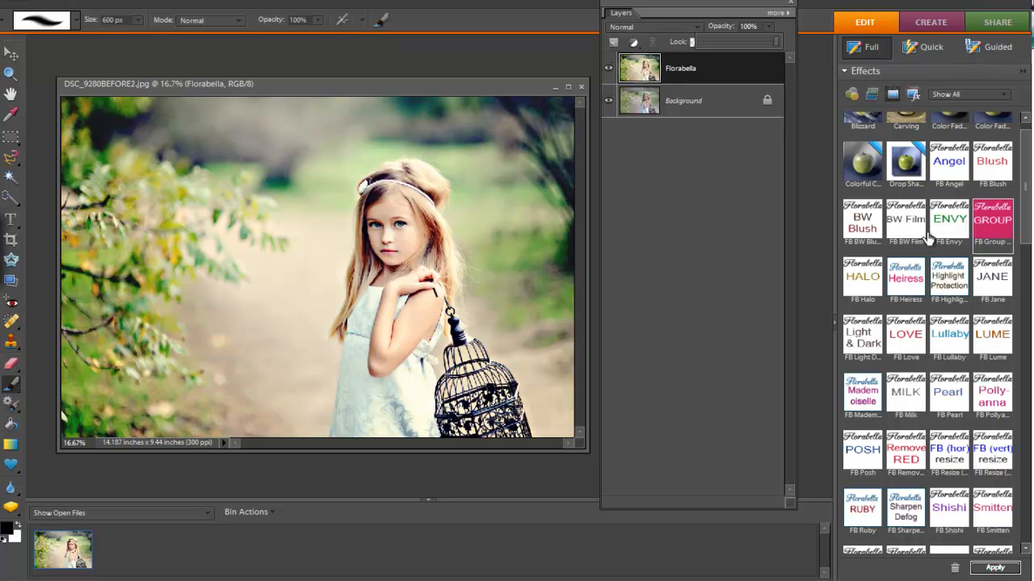
mouse_move(923, 228)
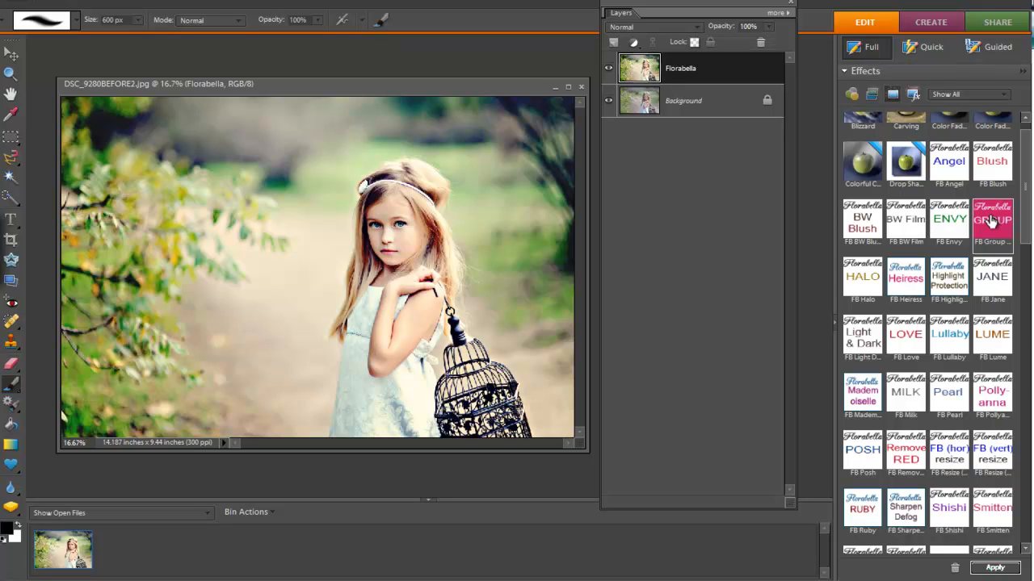
mouse_move(992, 221)
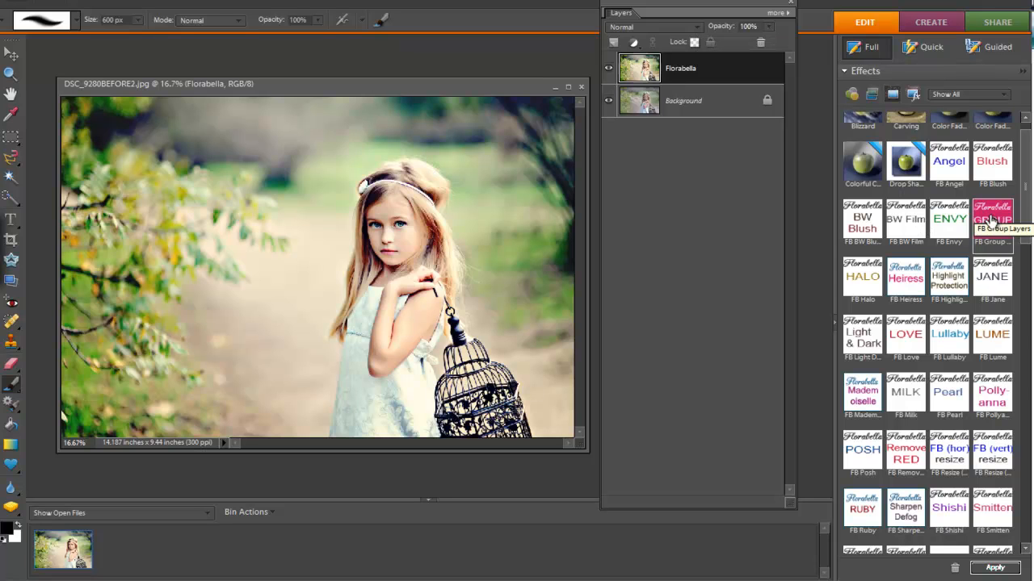
mouse_move(700, 361)
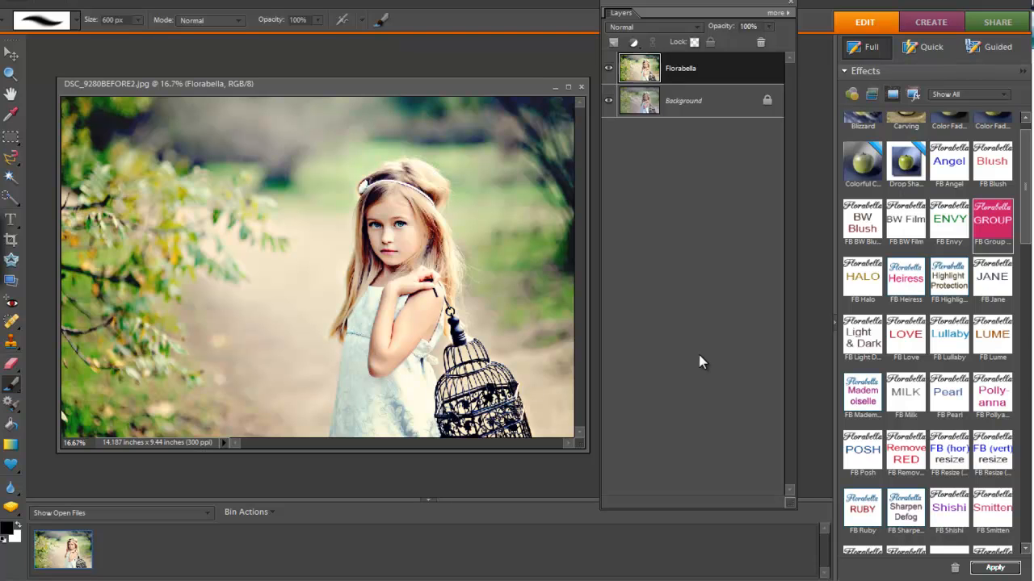